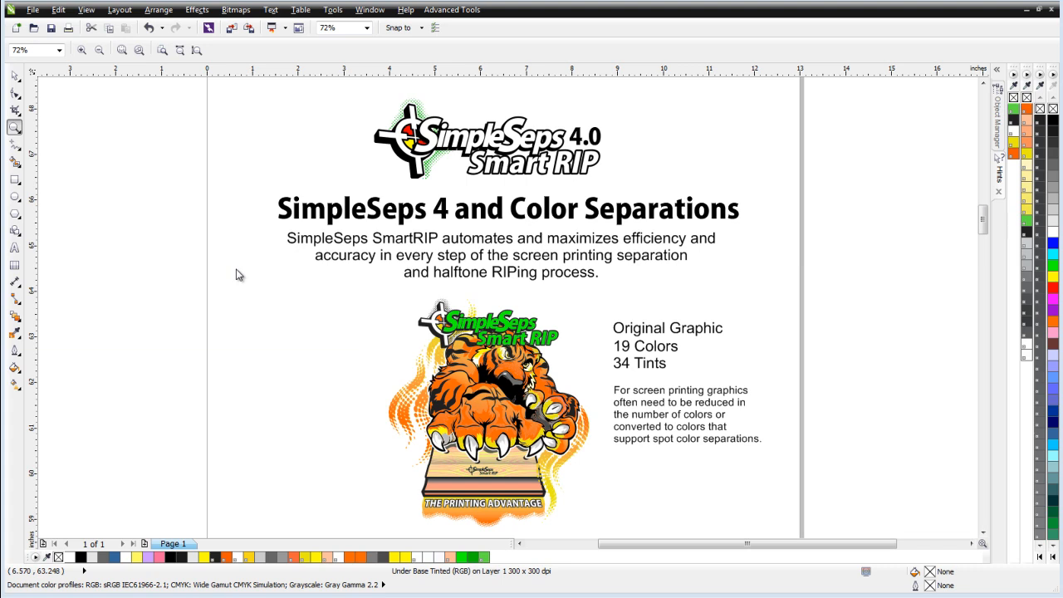
pyautogui.moveTo(1015, 594)
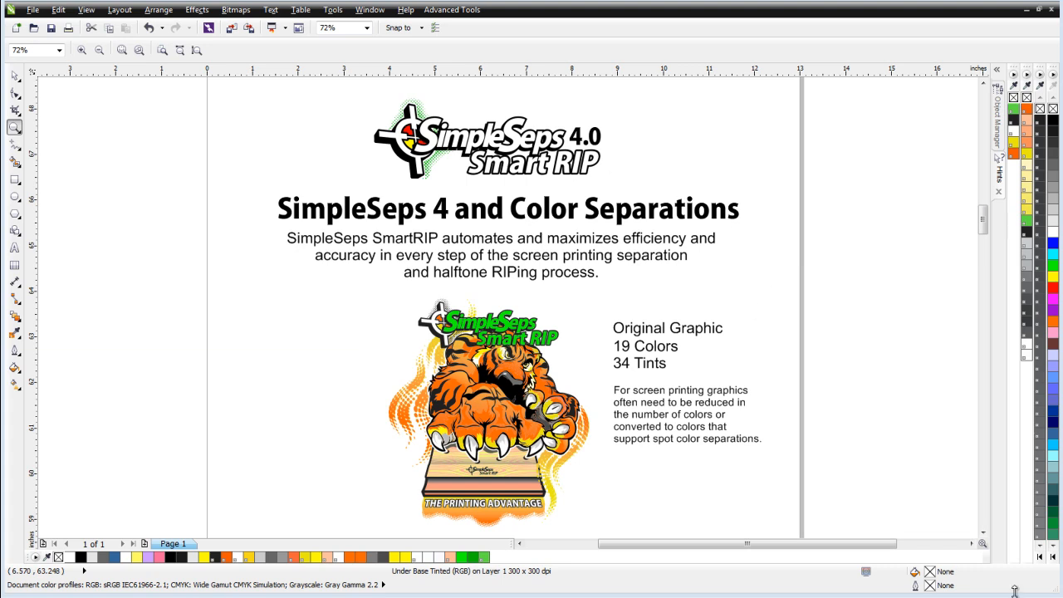
# Step: Scroll down to the 'Graphic separated into 3 grayscale images' section
pyautogui.click(984, 533)
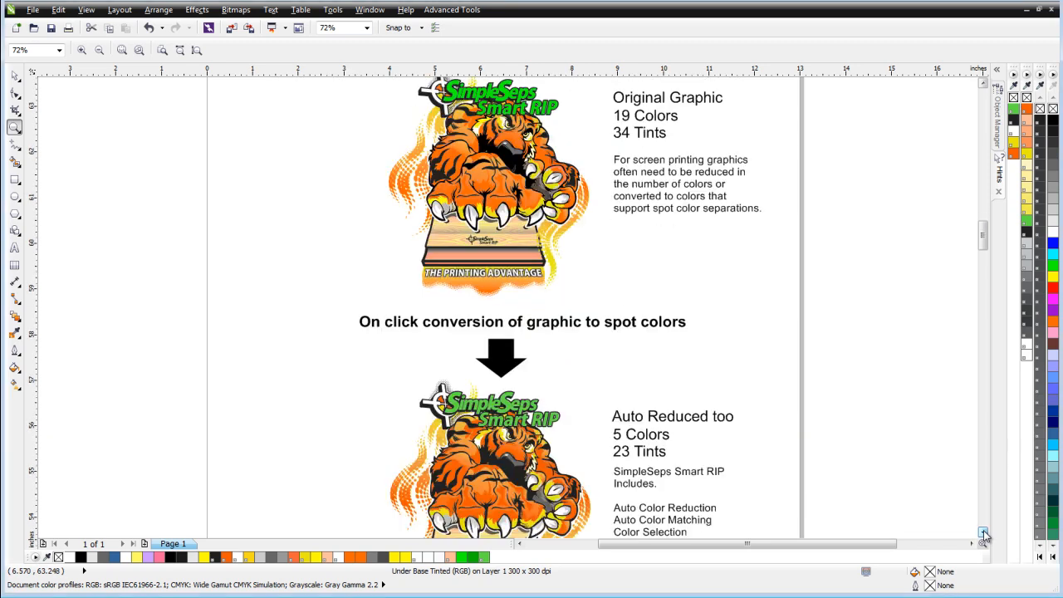
pyautogui.scroll(-3)
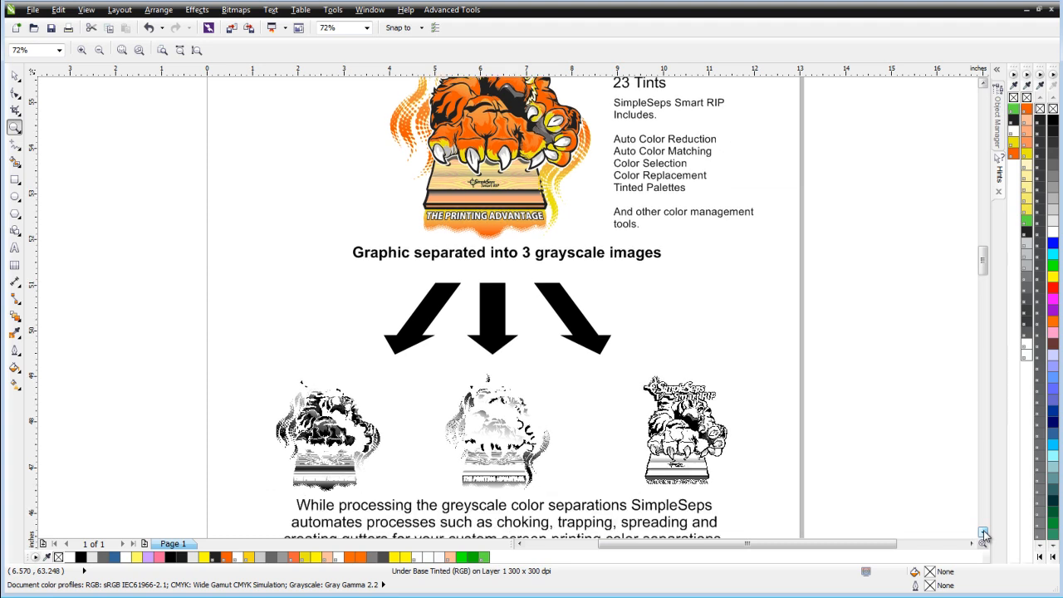
# Step: Scroll down to the halftone dot conversion and 'Live RIPed halftones preview' headings
pyautogui.scroll(-3)
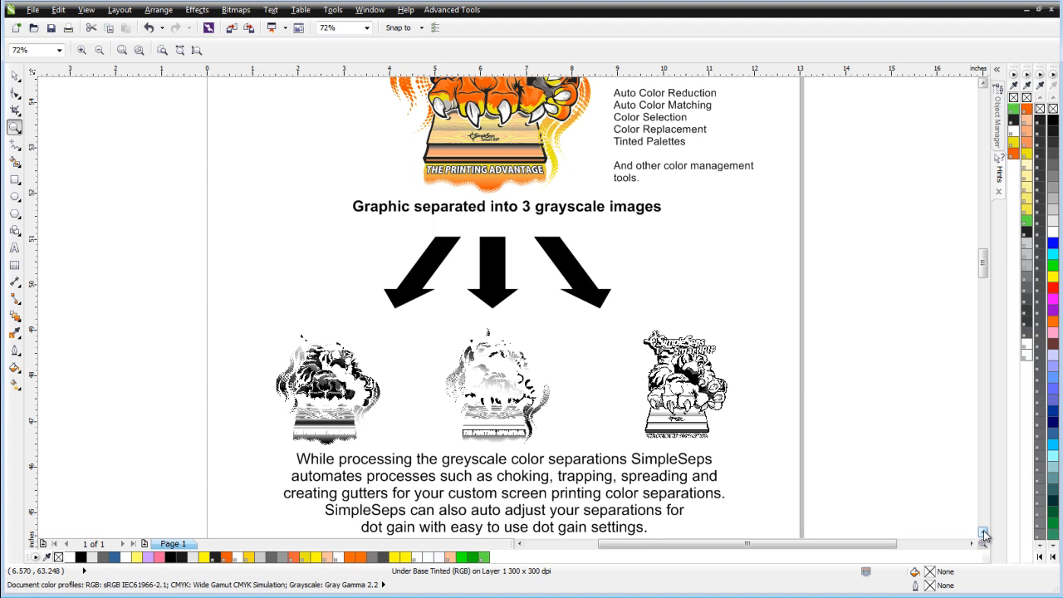
pyautogui.scroll(-3)
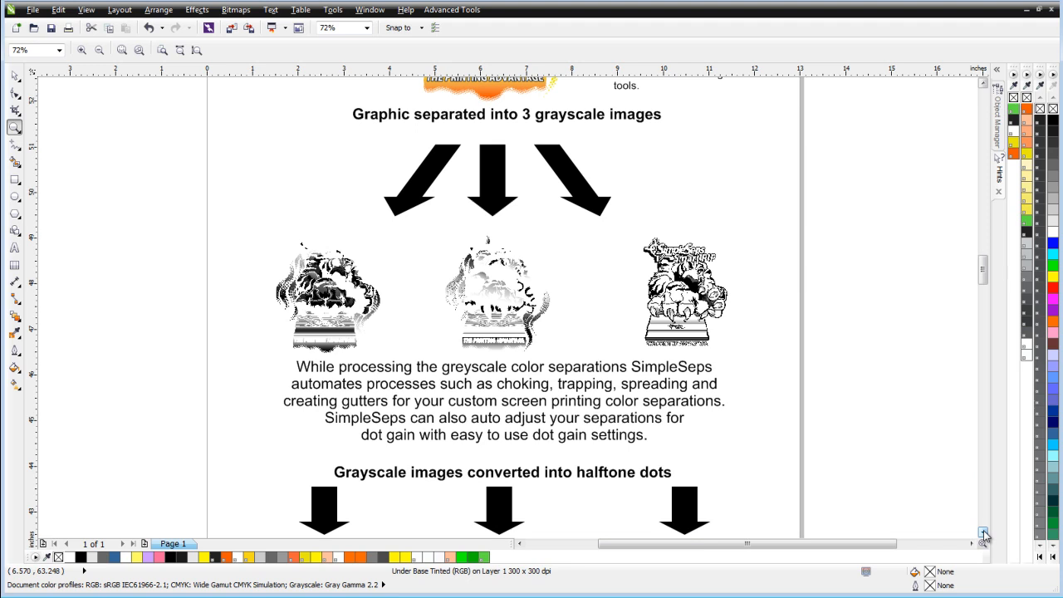
pyautogui.scroll(-3)
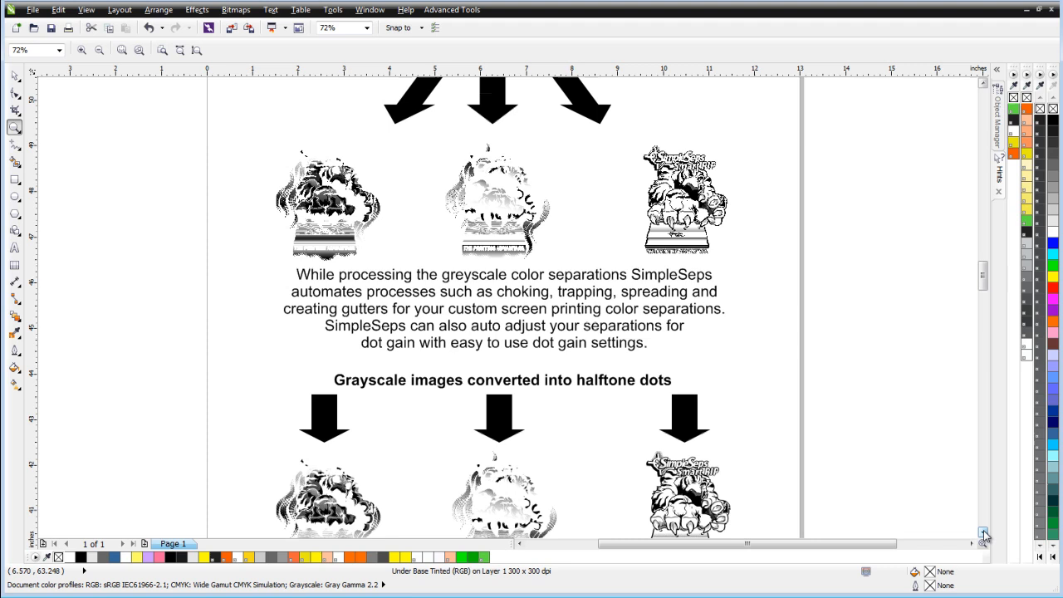
pyautogui.scroll(-3)
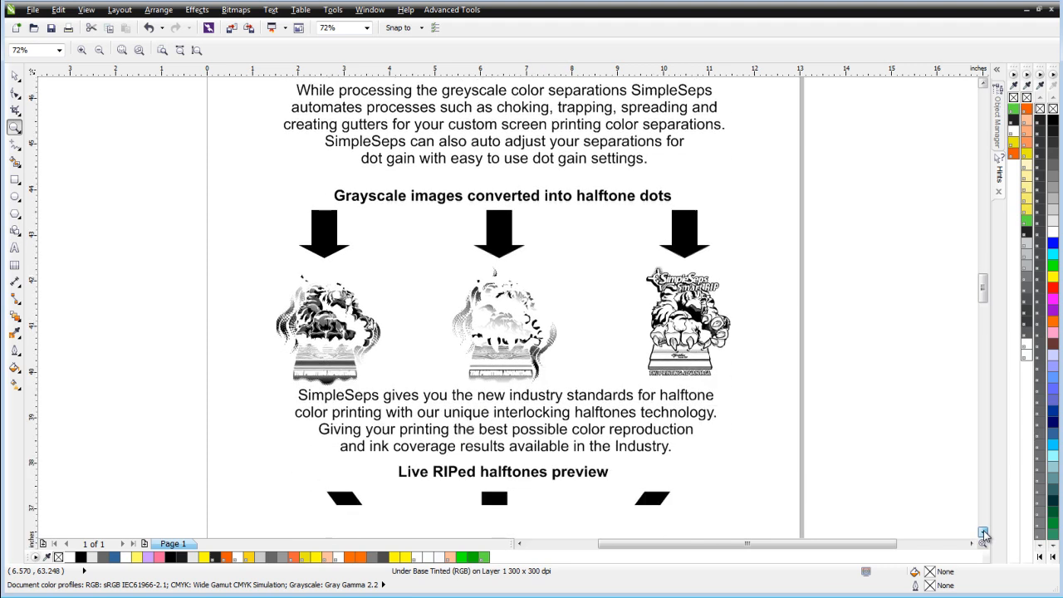
pyautogui.scroll(-3)
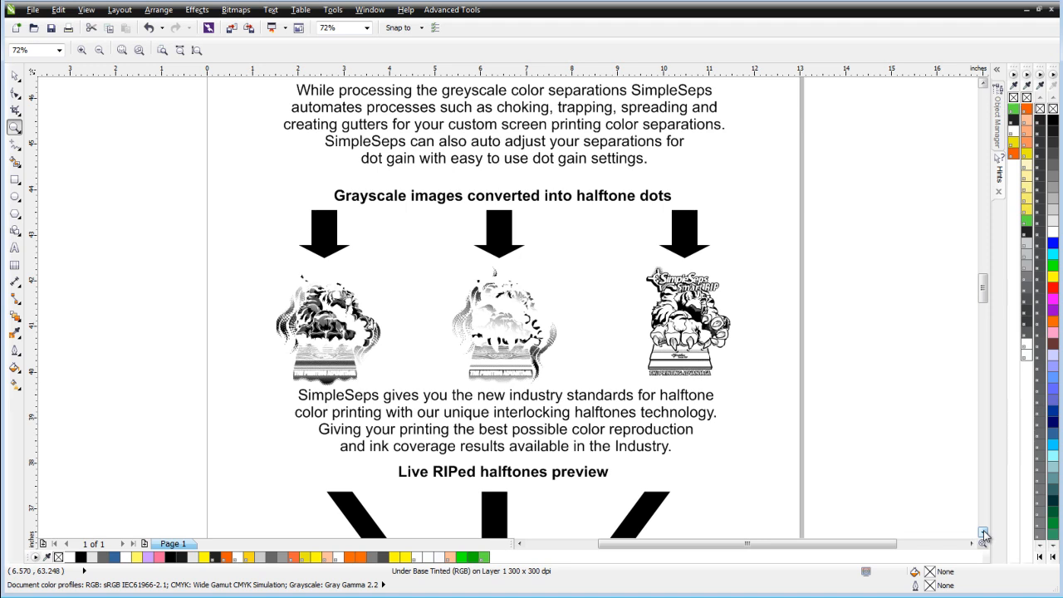
# Step: Scroll past the halftone preview tiger to the film-positive printer illustration
pyautogui.scroll(-3)
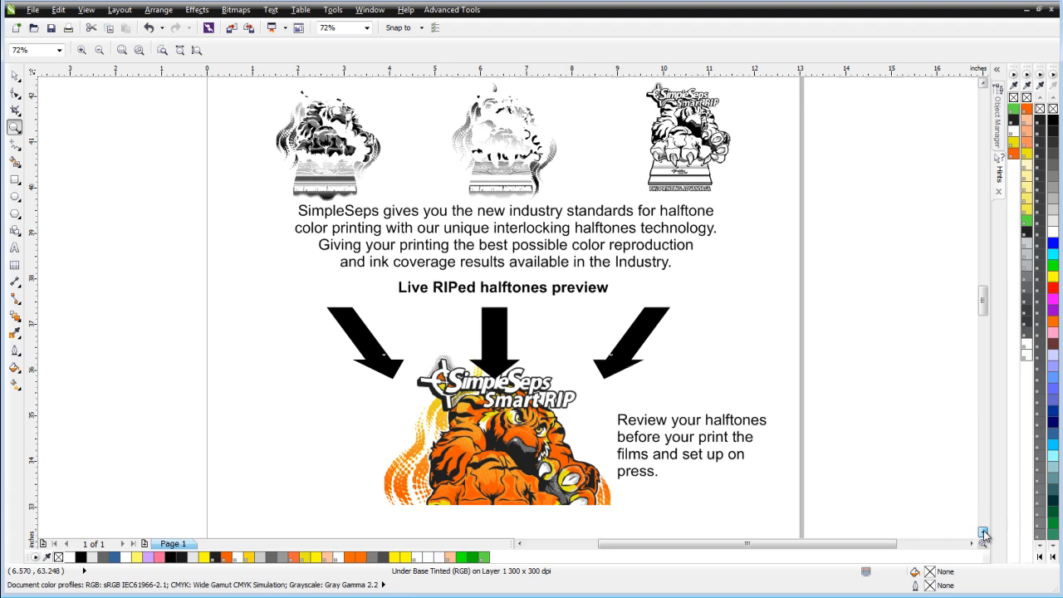
pyautogui.scroll(-3)
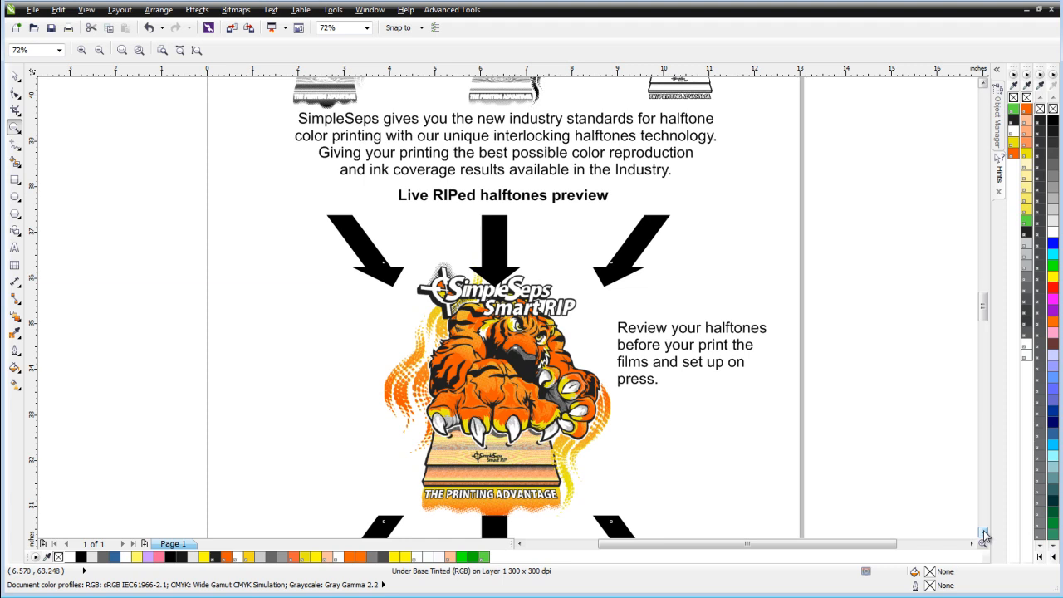
pyautogui.scroll(-3)
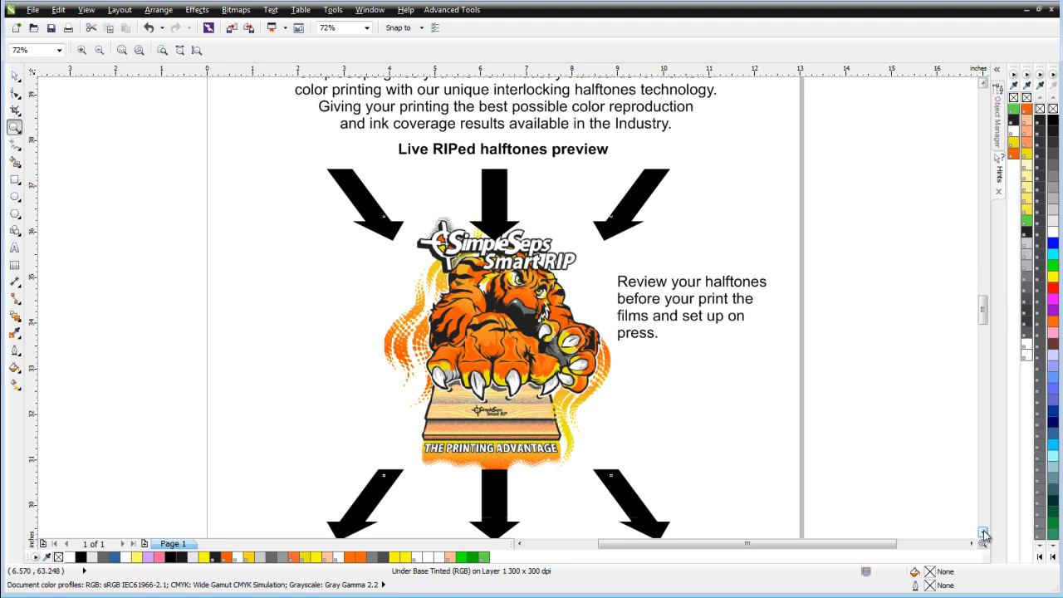
pyautogui.scroll(-3)
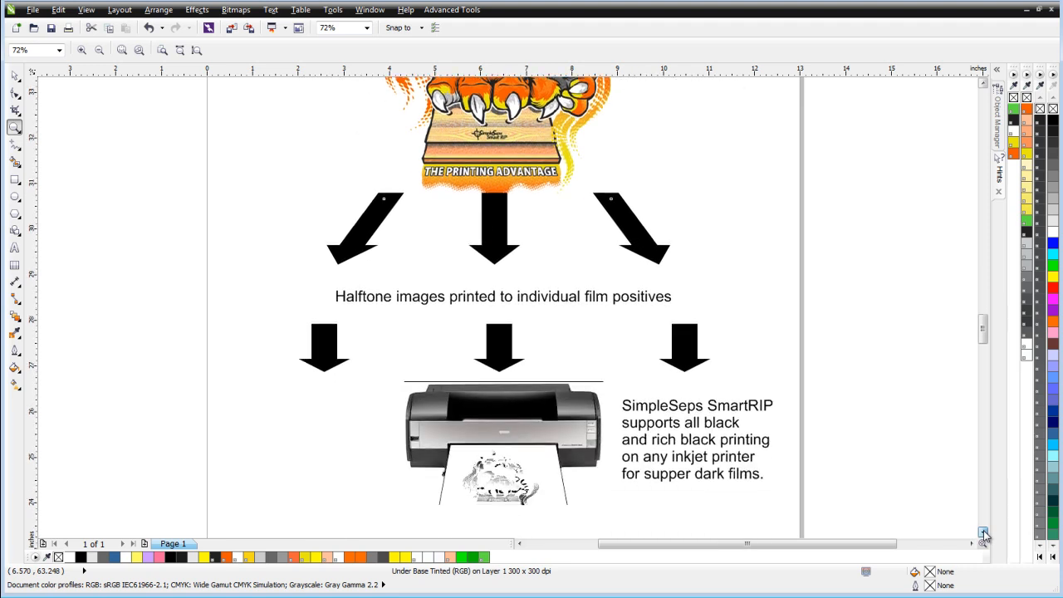
# Step: Scroll down to the three blue screen frames and the 'SimpleSeps Optimizes…' paragraph
pyautogui.scroll(-3)
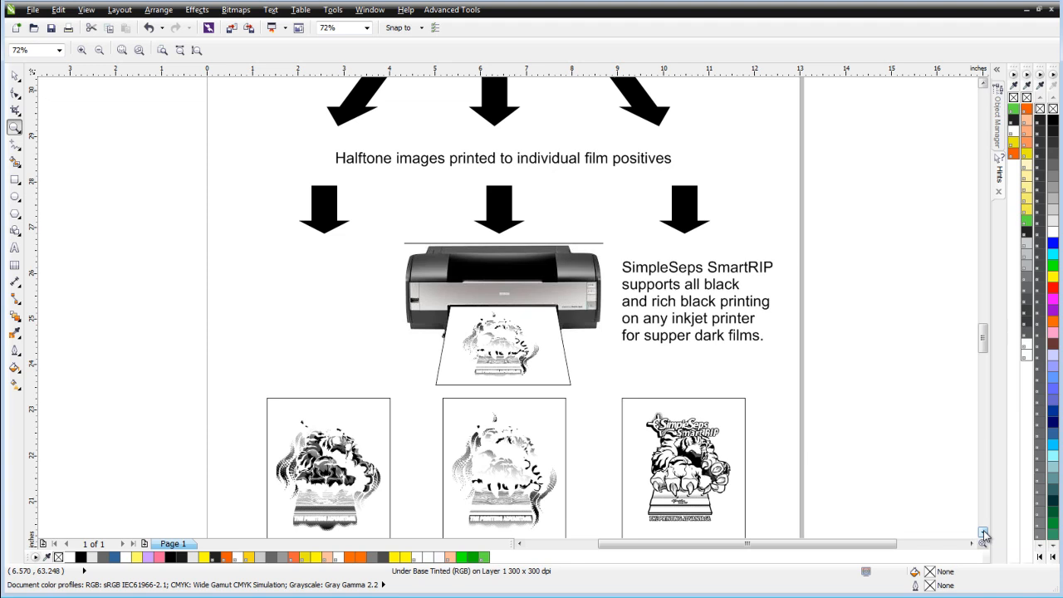
pyautogui.scroll(-3)
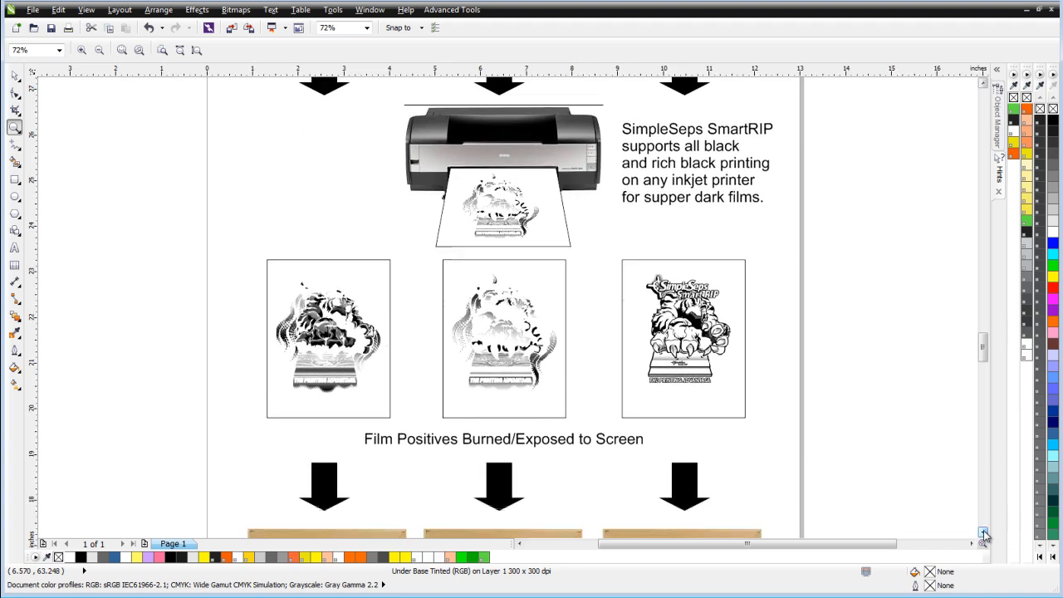
pyautogui.scroll(-3)
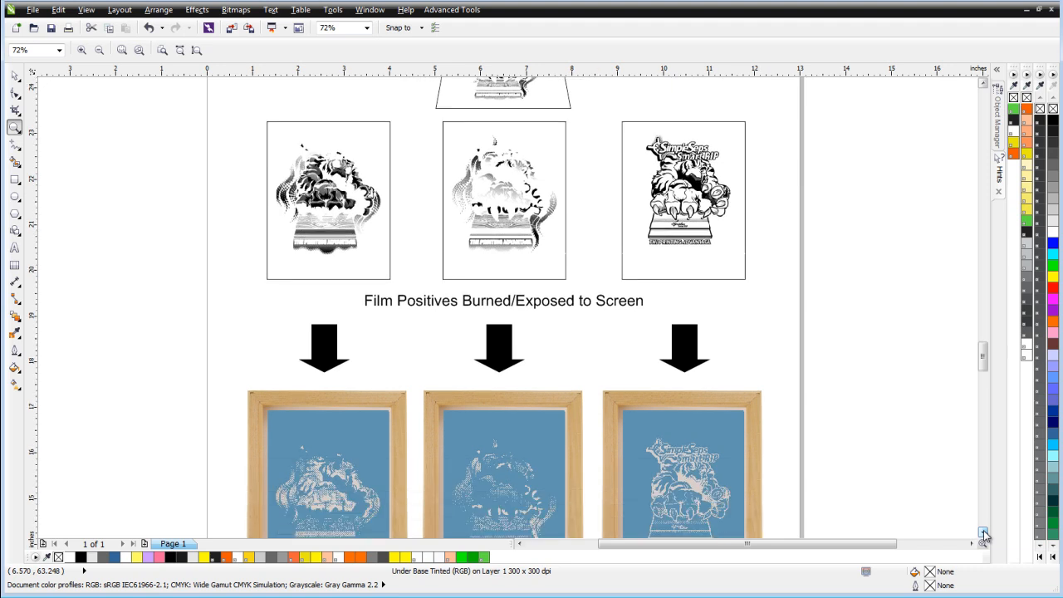
pyautogui.scroll(-3)
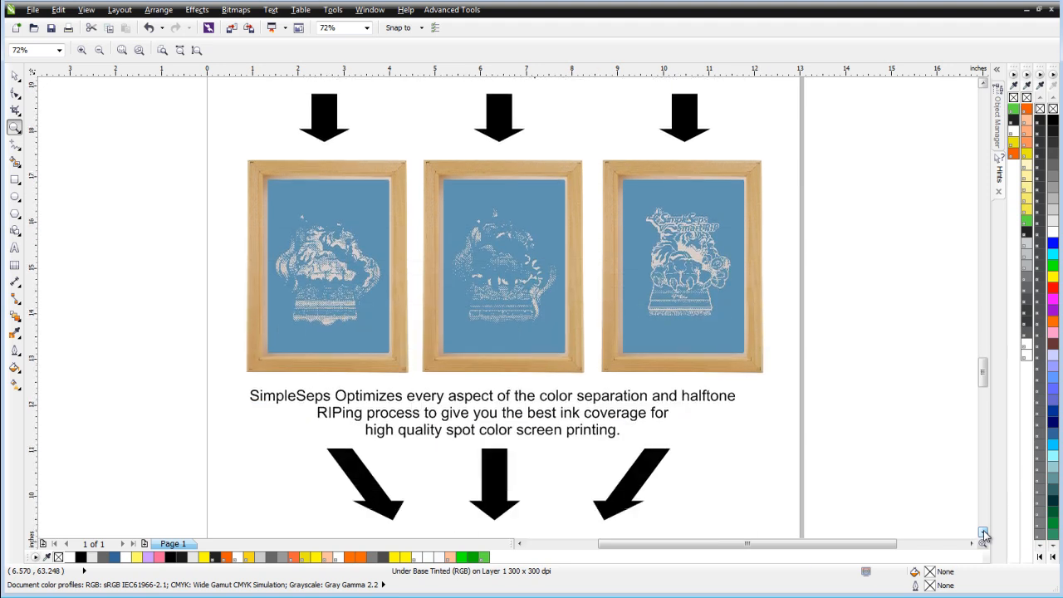
# Step: Scroll down to the T-shirt mockup printed with the tiger design
pyautogui.scroll(-3)
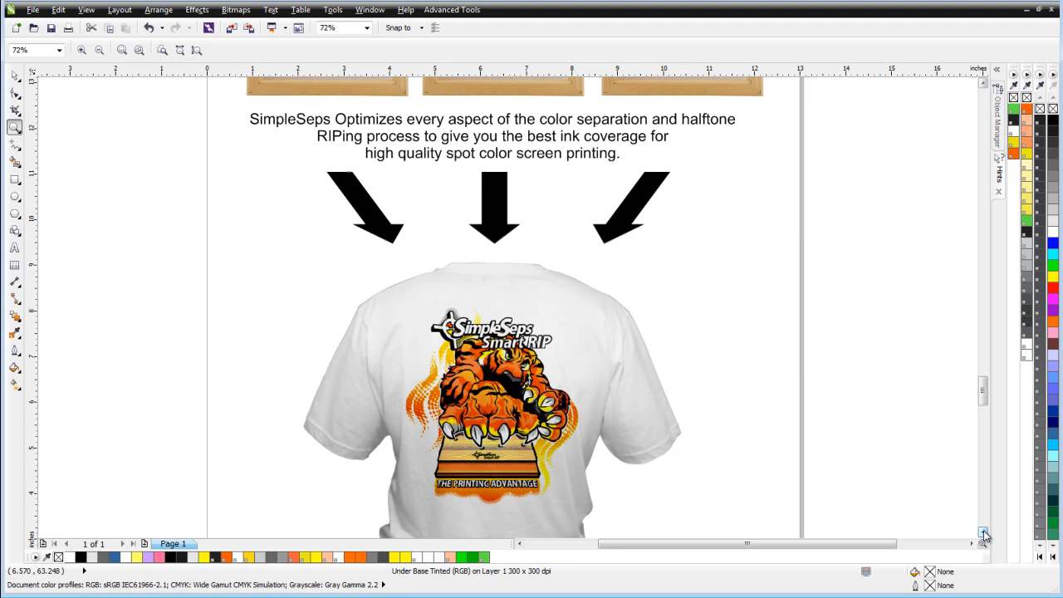
pyautogui.scroll(-3)
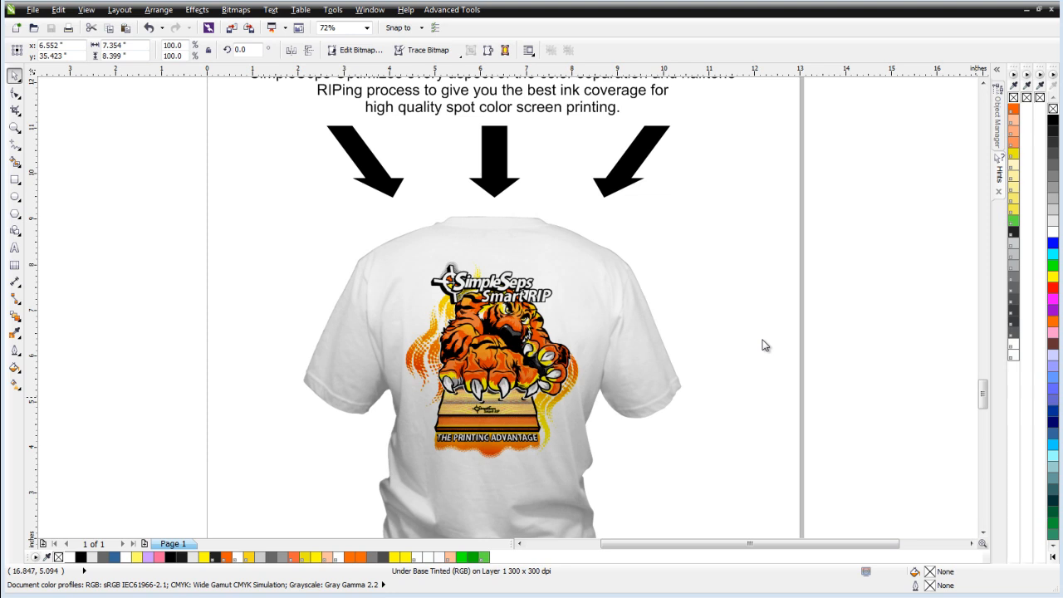
pyautogui.moveTo(347, 10)
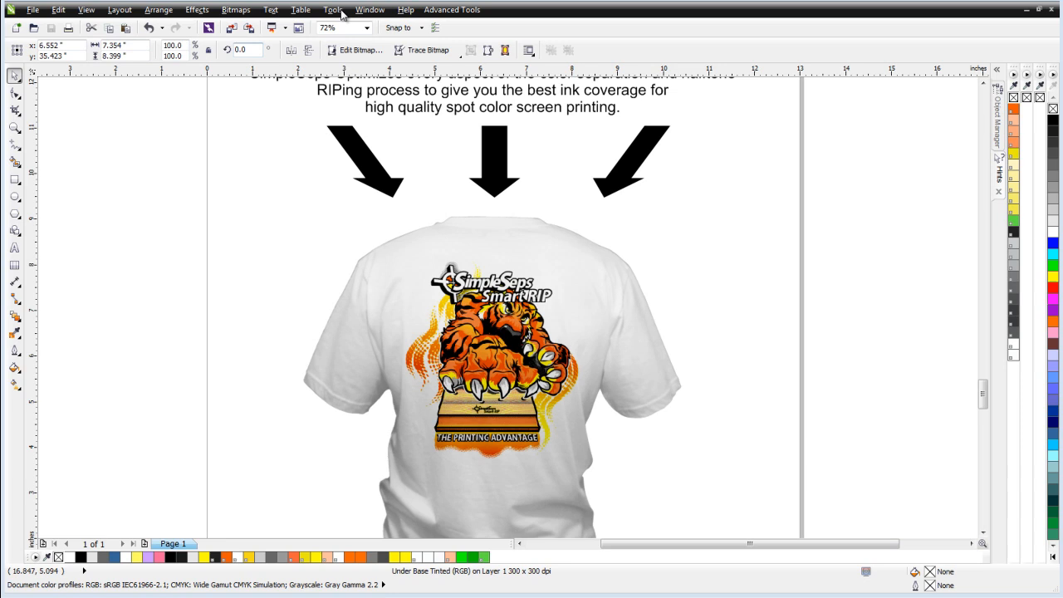
# Step: Switch to the untitled tiger document and launch the SimpleSeps V4.0.0 plugin
pyautogui.click(370, 9)
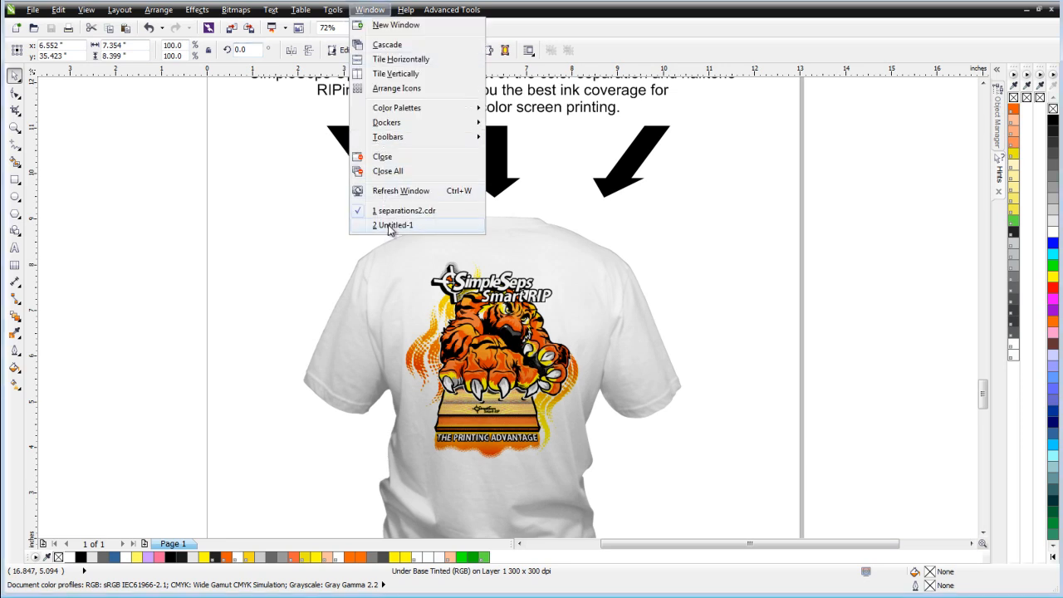
pyautogui.click(402, 225)
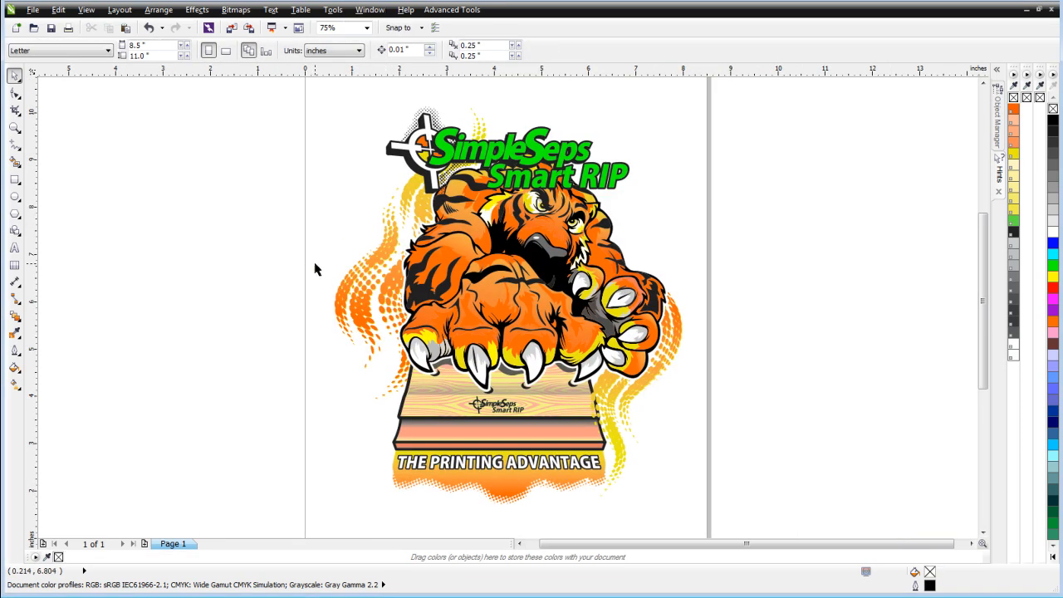
pyautogui.moveTo(327, 260)
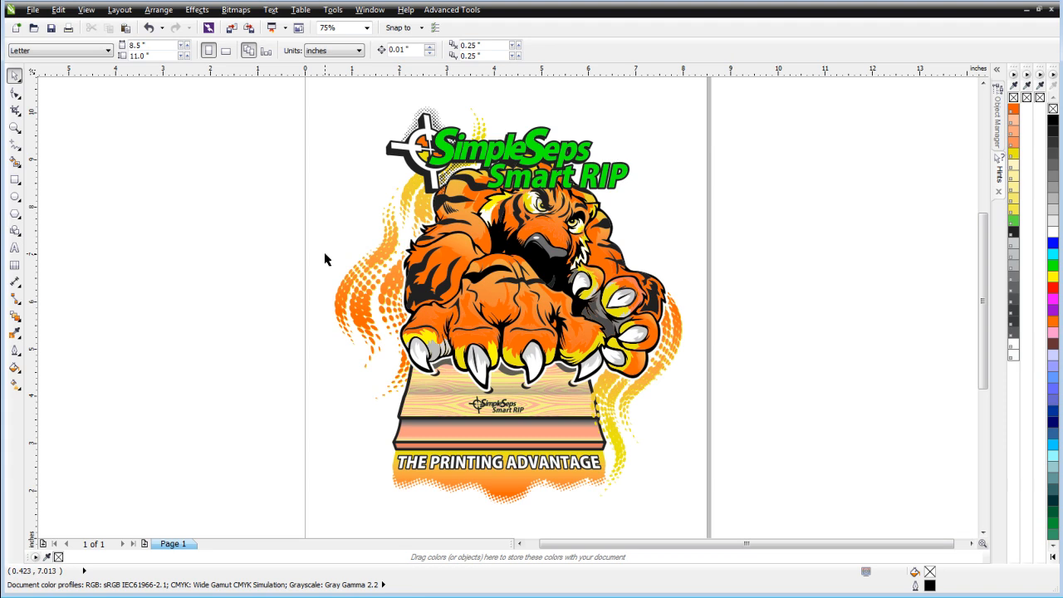
pyautogui.moveTo(732, 96)
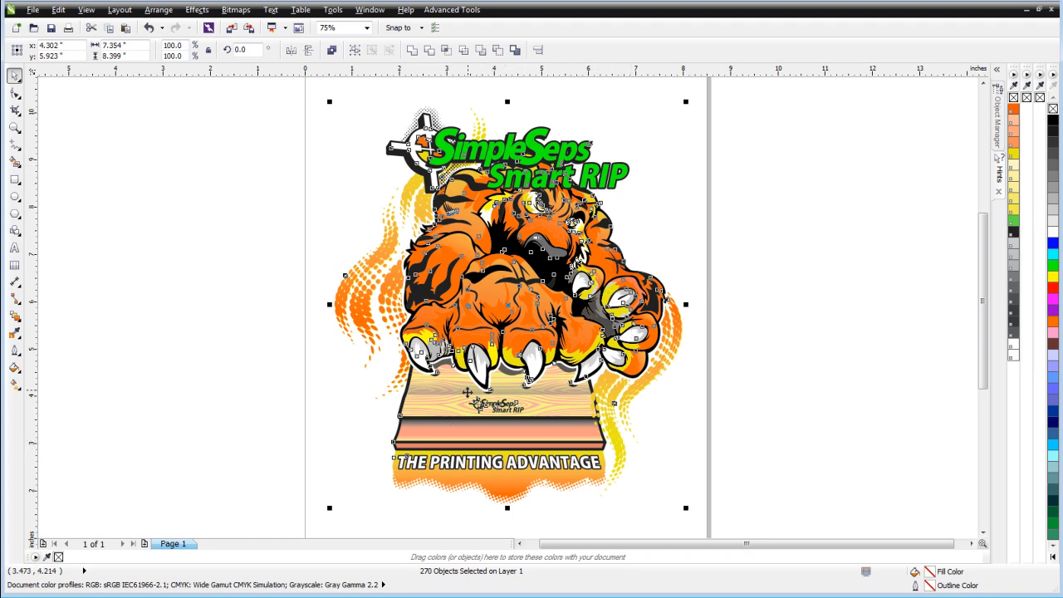
pyautogui.click(464, 9)
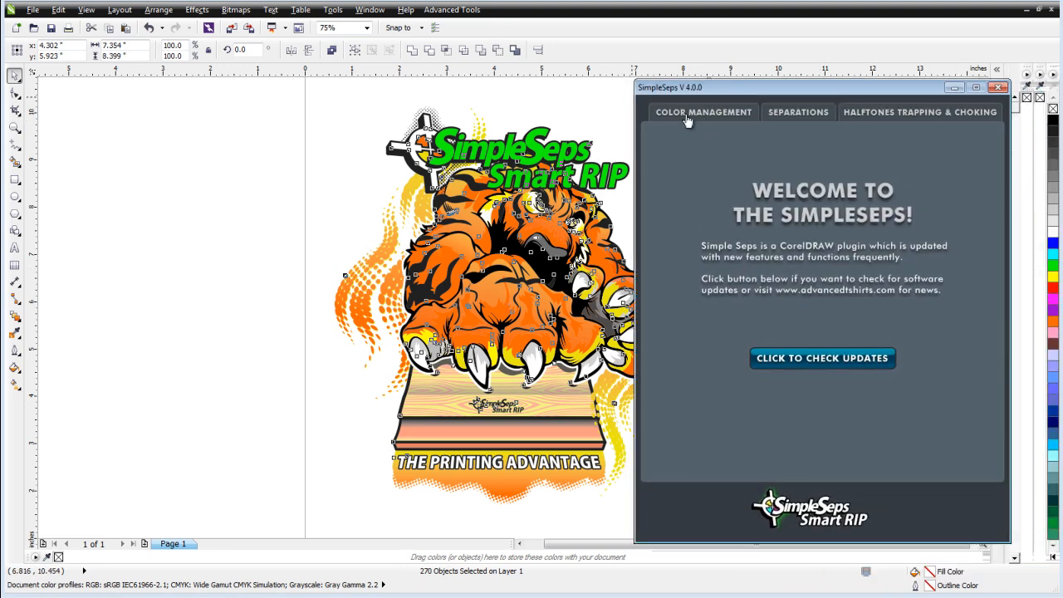
# Step: Create a Color Management selection palette showing 19 colours and 34 tints
pyautogui.click(704, 112)
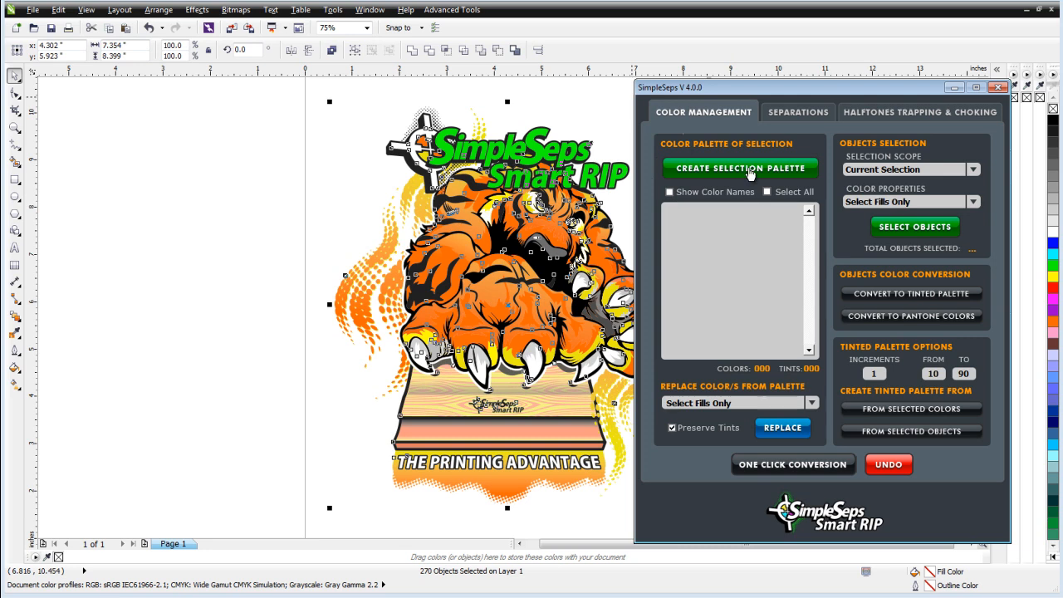
pyautogui.click(737, 168)
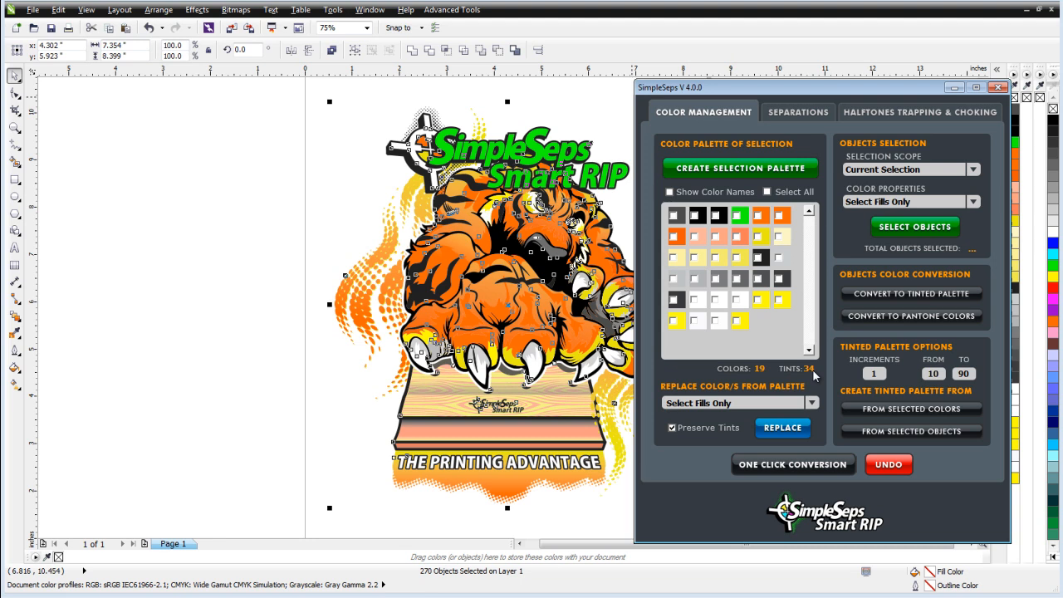
pyautogui.moveTo(811, 378)
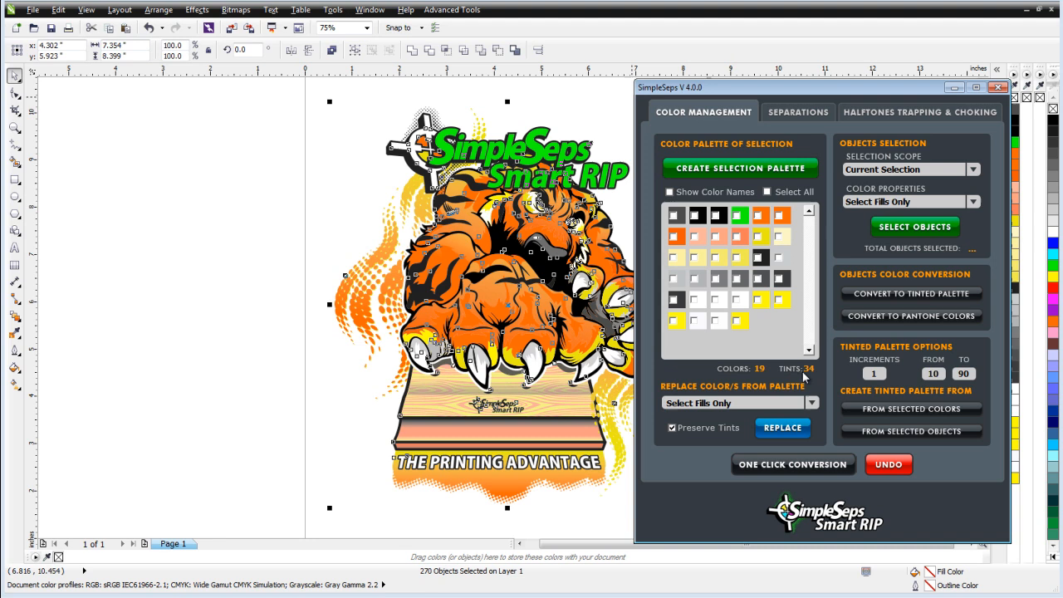
pyautogui.moveTo(718, 215)
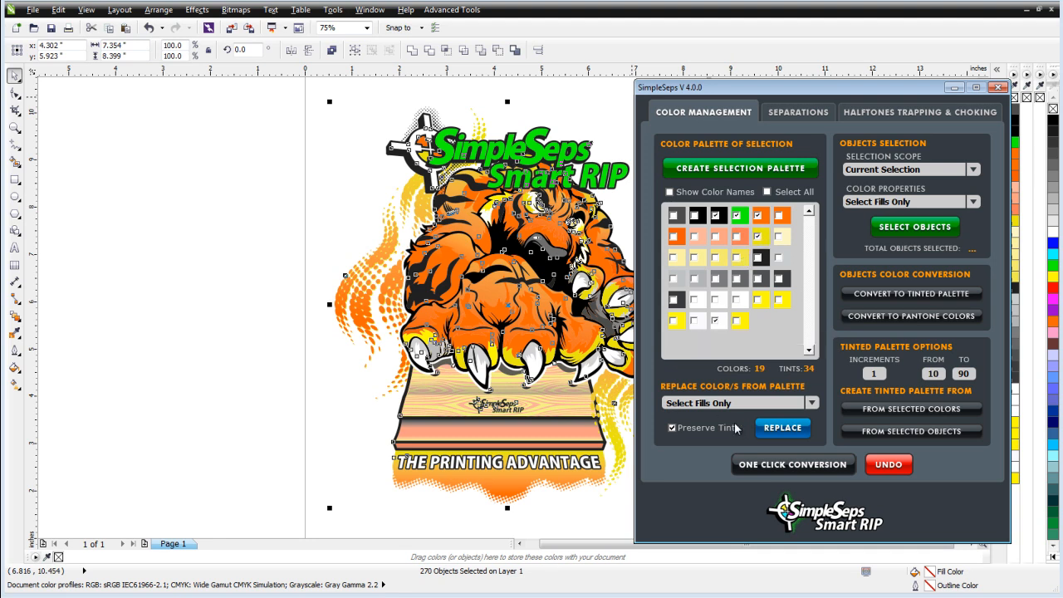
pyautogui.moveTo(805, 471)
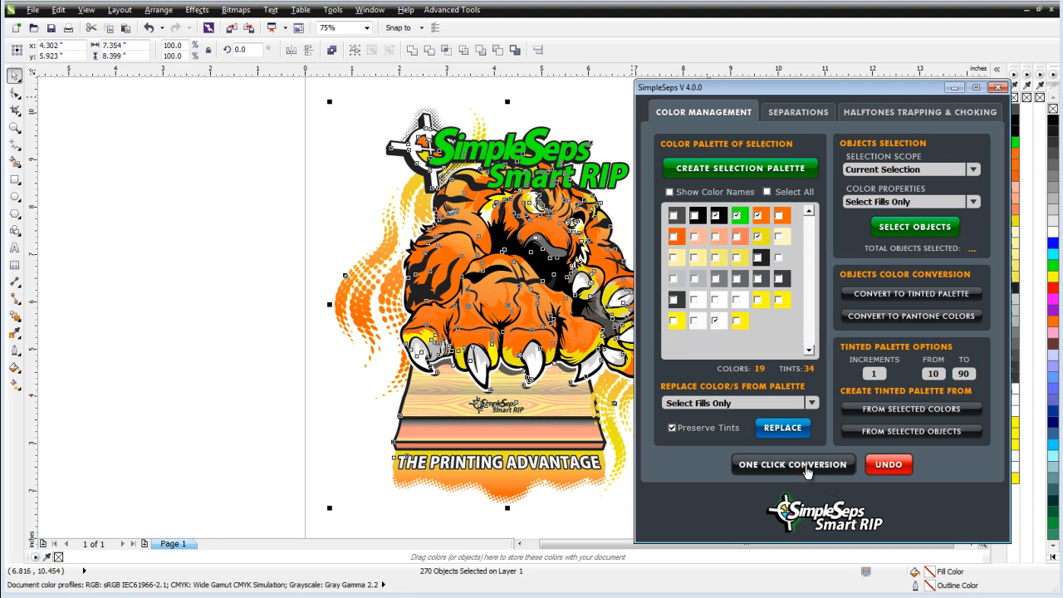
# Step: Run One Click Conversion to 5 colours and 23 tints, and set Raster Type to HalfTones
pyautogui.click(793, 464)
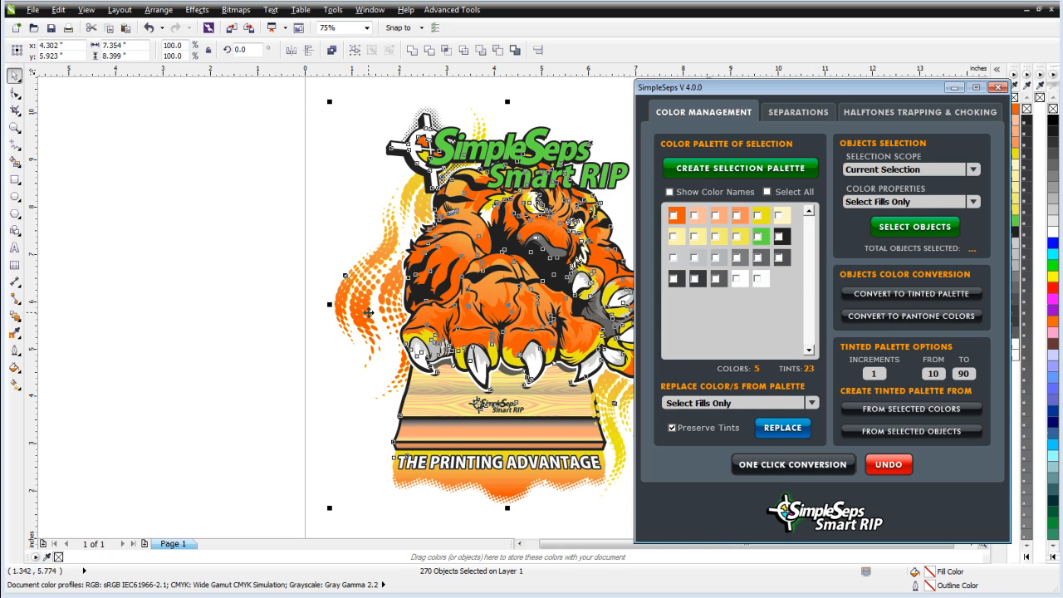
pyautogui.moveTo(890, 112)
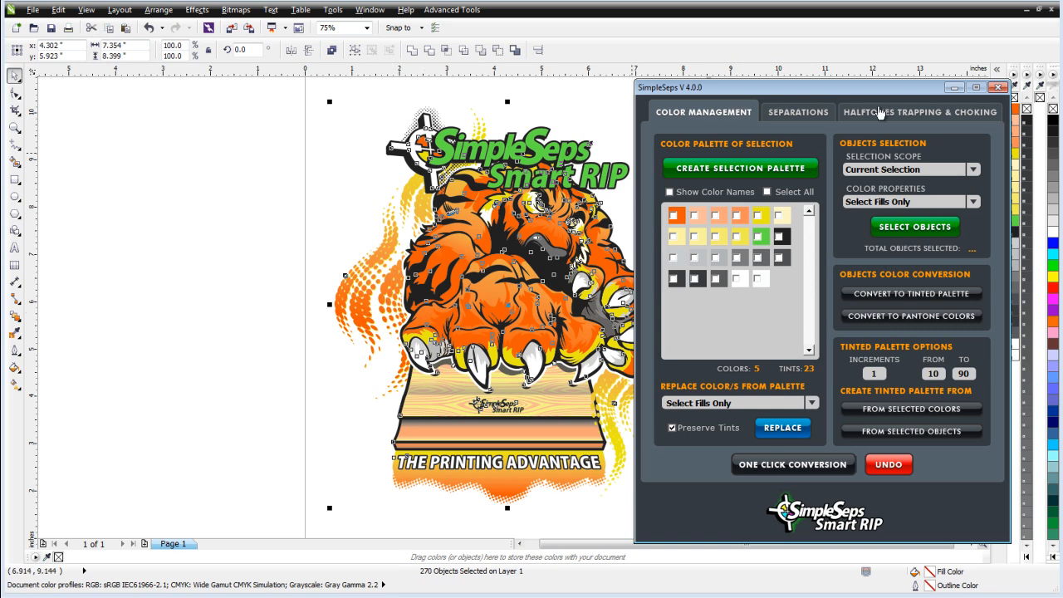
pyautogui.click(797, 112)
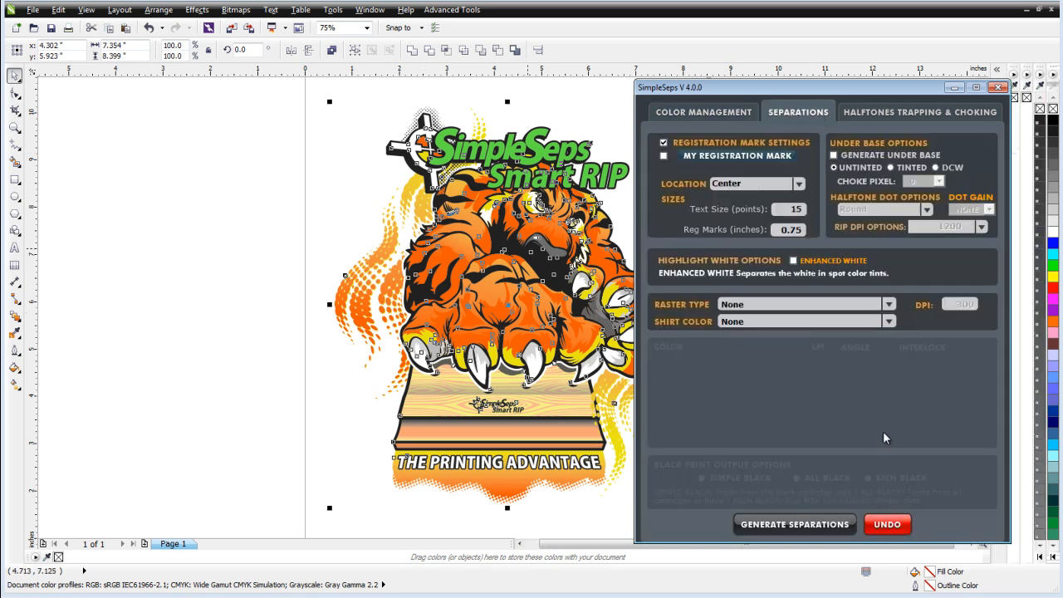
pyautogui.click(889, 304)
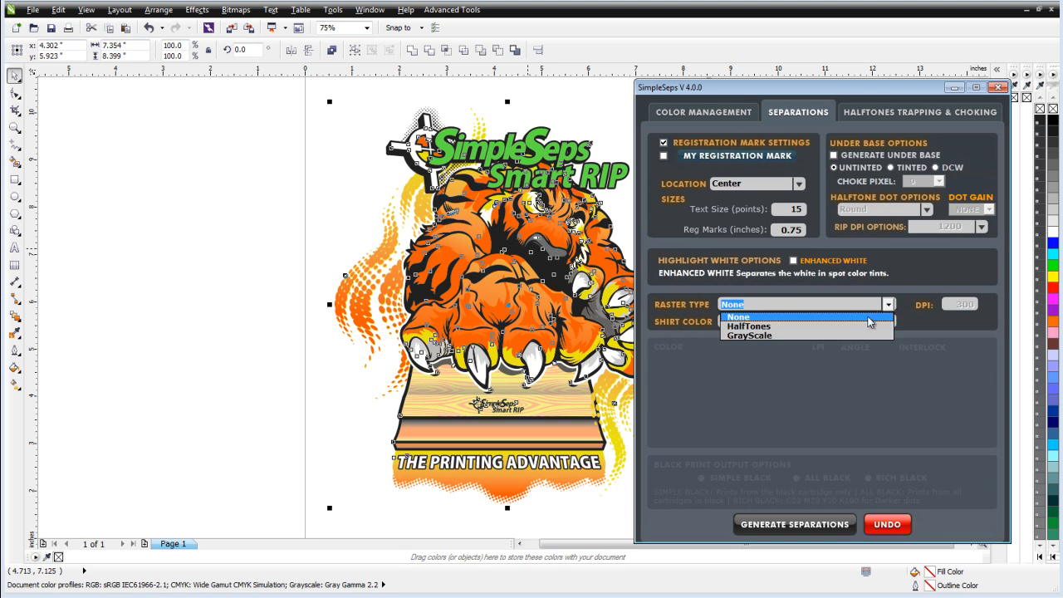
pyautogui.click(750, 327)
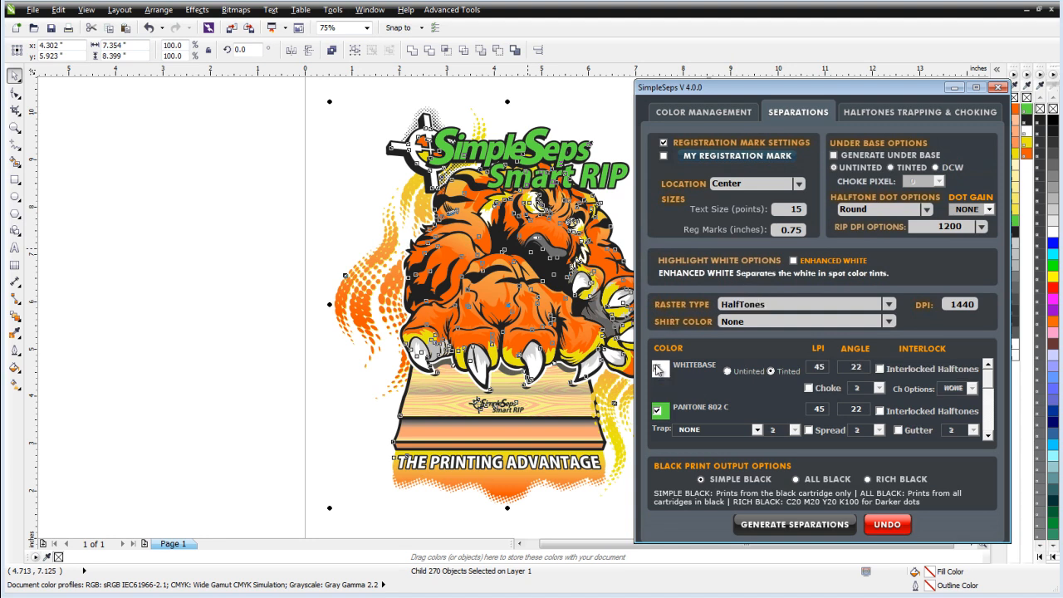
# Step: Enable WHITEBASE with interlocked, choked halftones and trap PANTONE 802 C to Hexachrome Black C
pyautogui.click(658, 367)
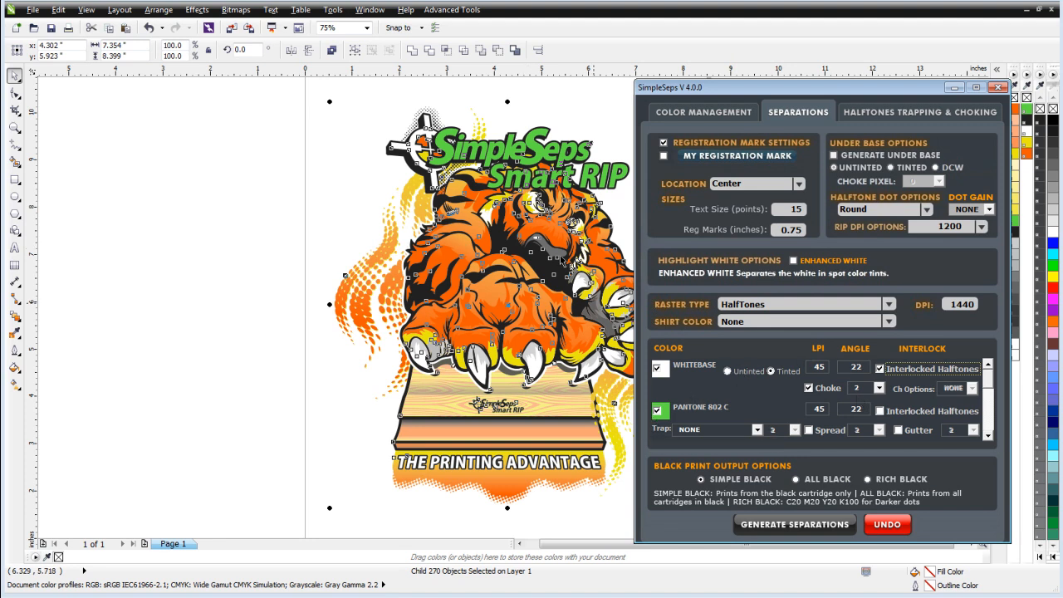
pyautogui.moveTo(565, 433)
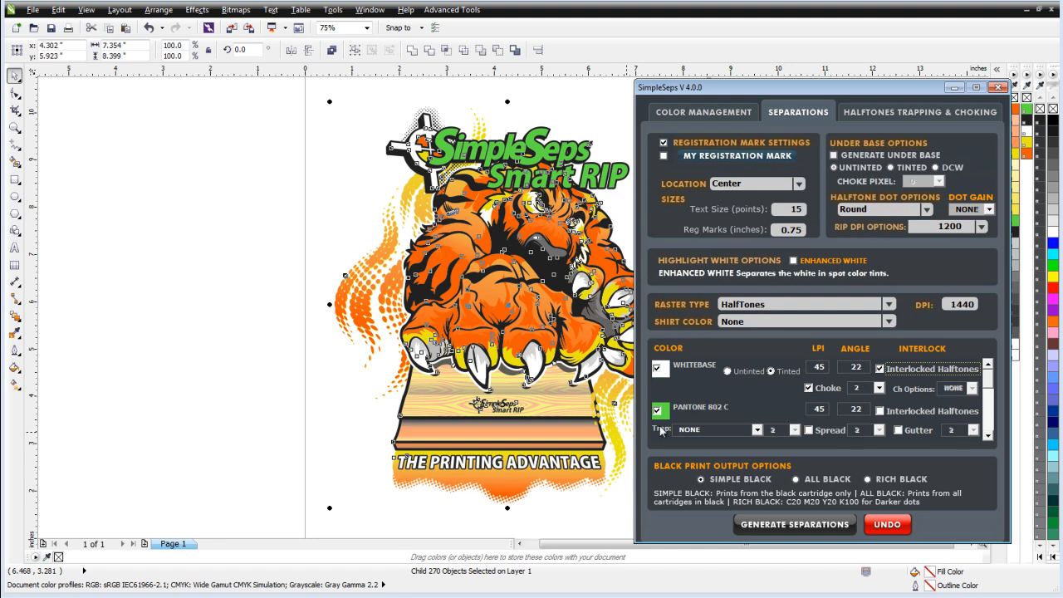
pyautogui.moveTo(897, 440)
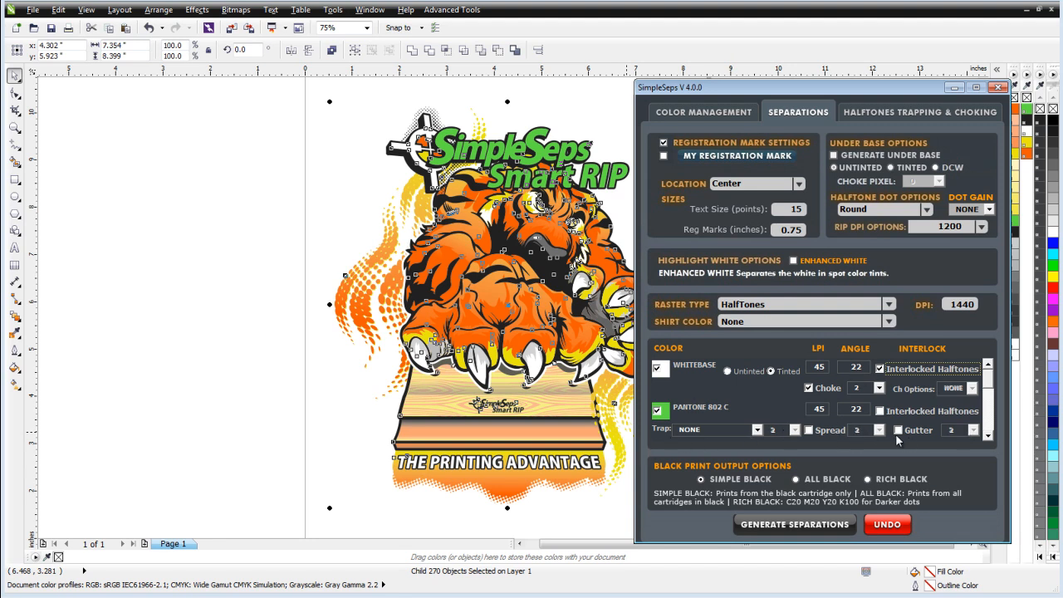
pyautogui.moveTo(873, 423)
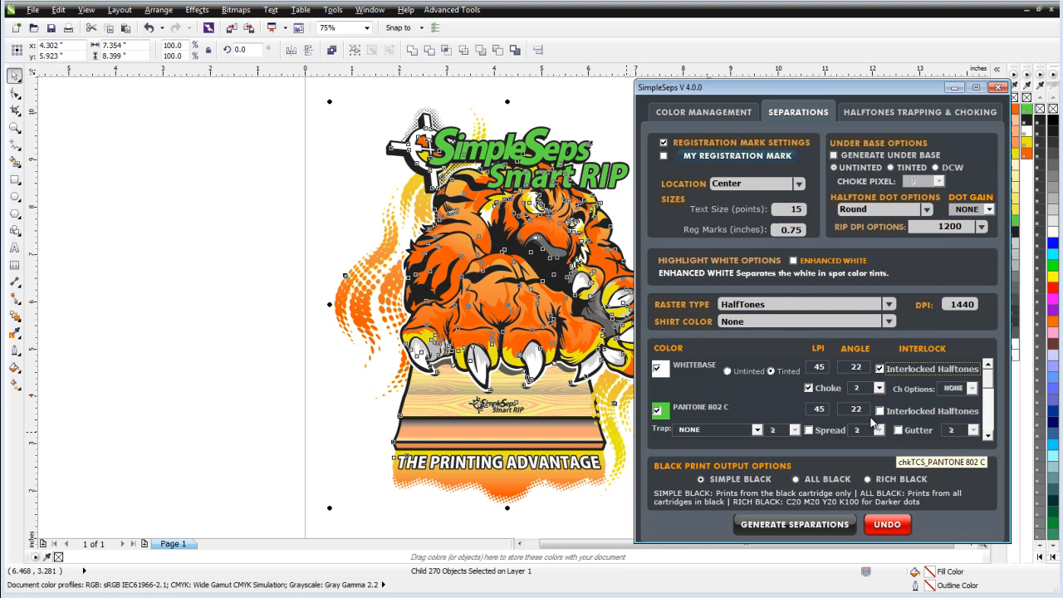
pyautogui.click(756, 429)
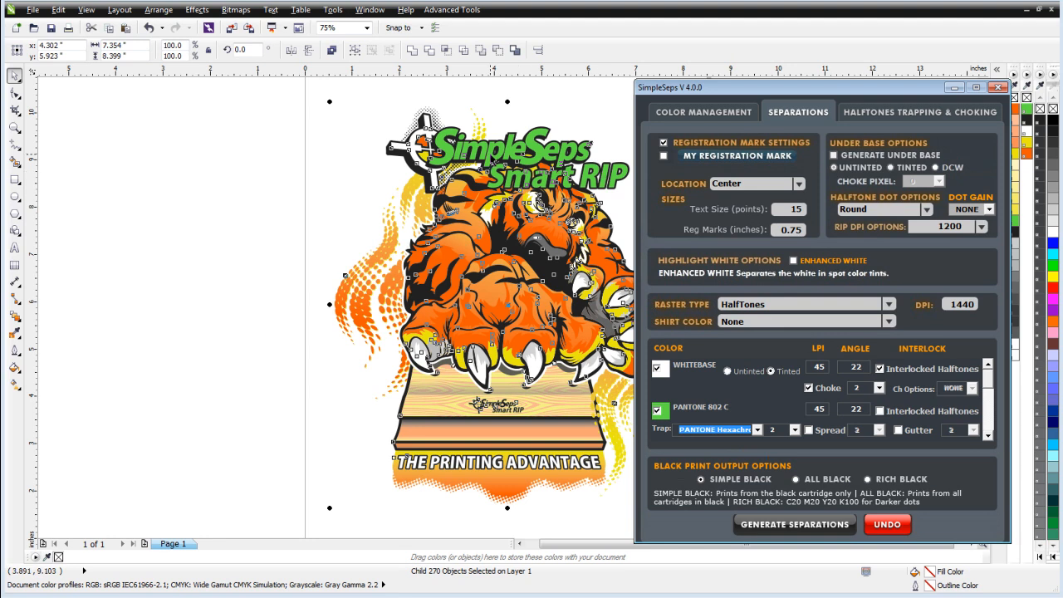
pyautogui.moveTo(797, 438)
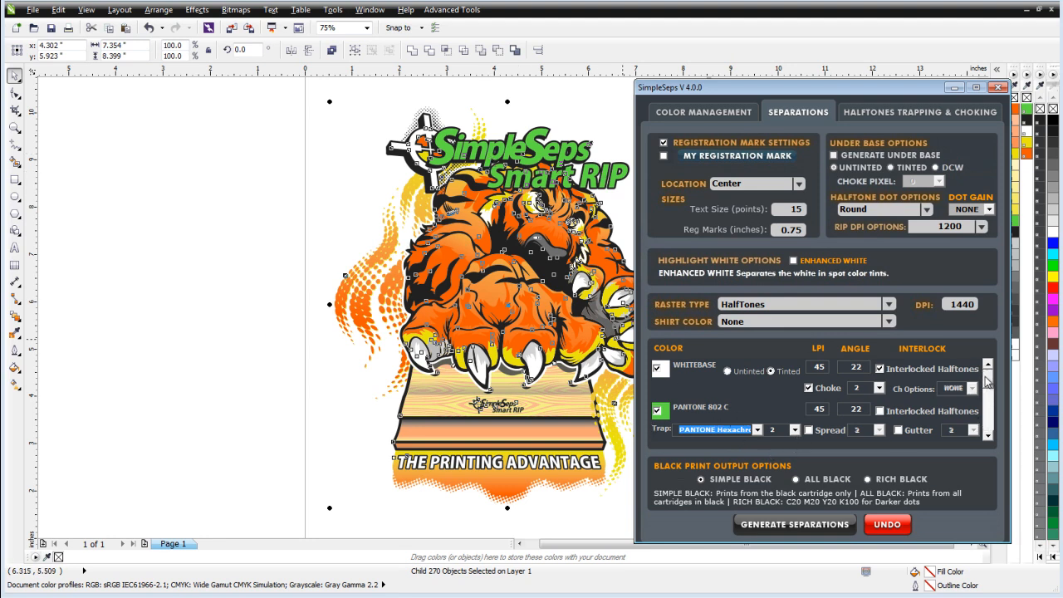
# Step: Interlock the Highlight White halftones and turn on Enhanced White
pyautogui.scroll(-3)
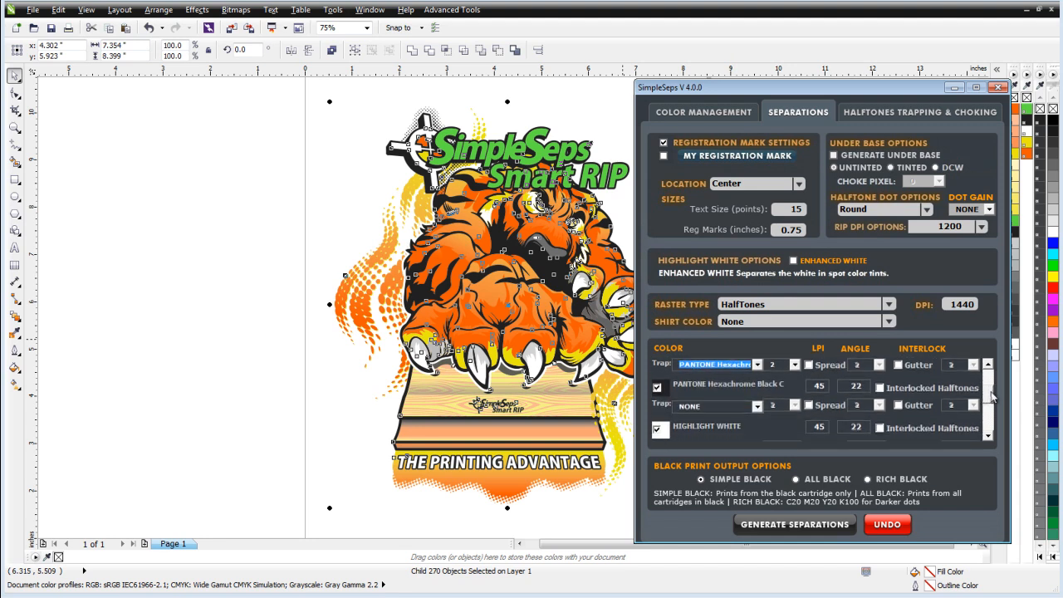
pyautogui.scroll(-3)
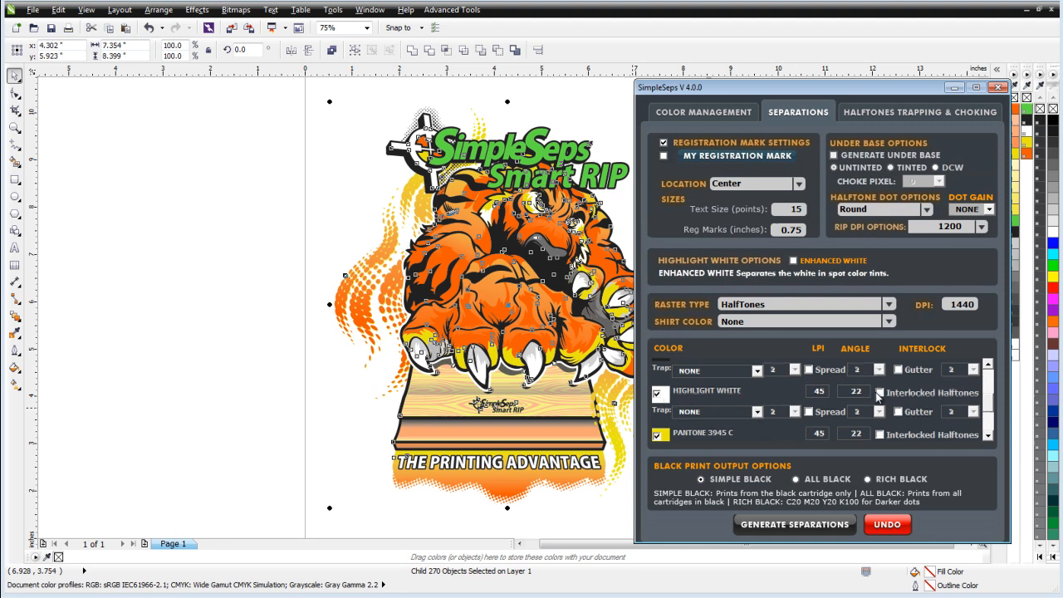
pyautogui.click(878, 392)
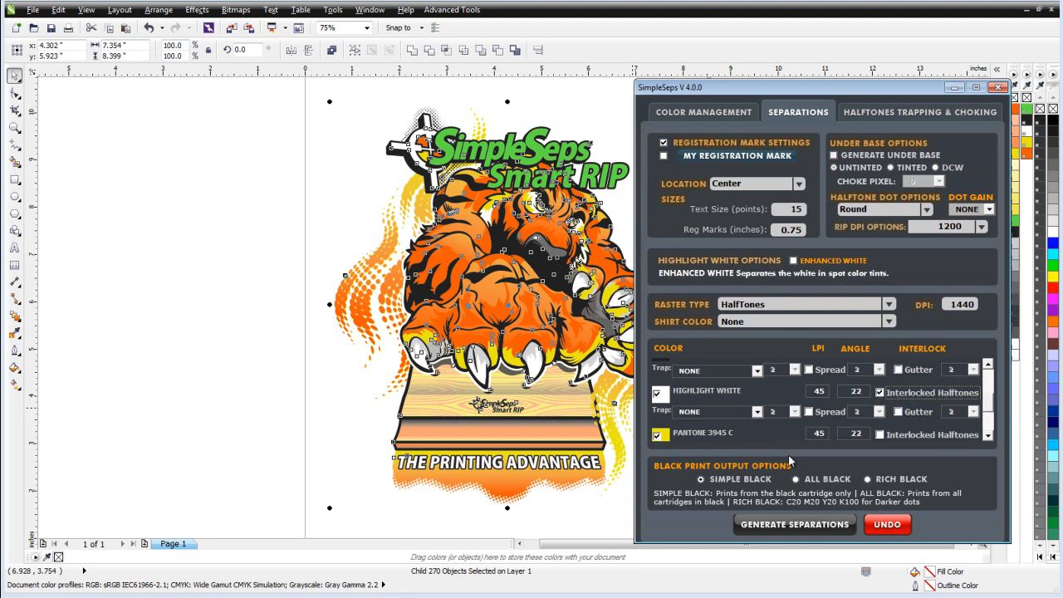
pyautogui.moveTo(816, 413)
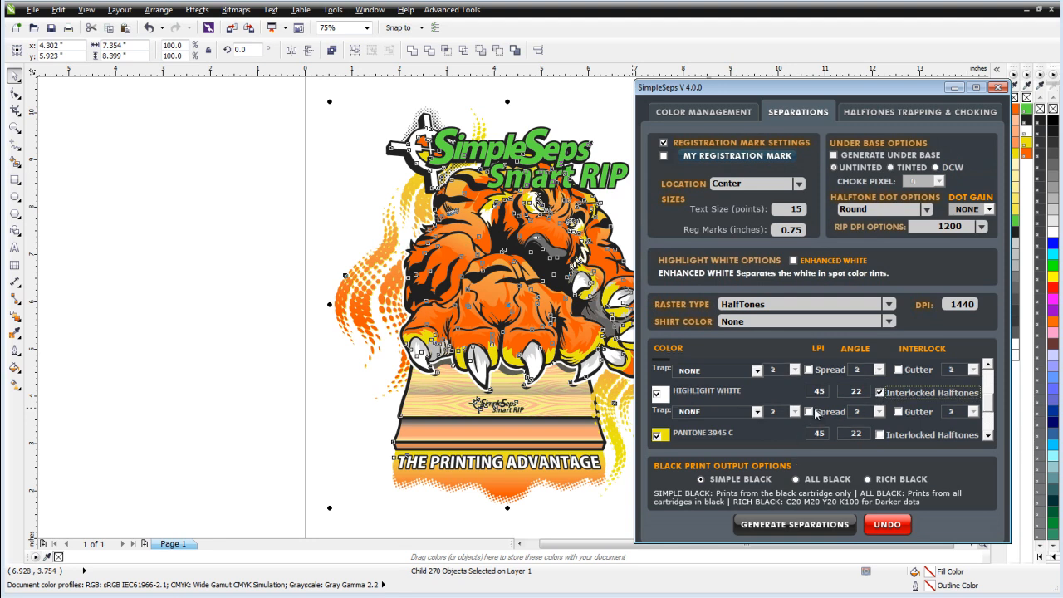
pyautogui.moveTo(812, 413)
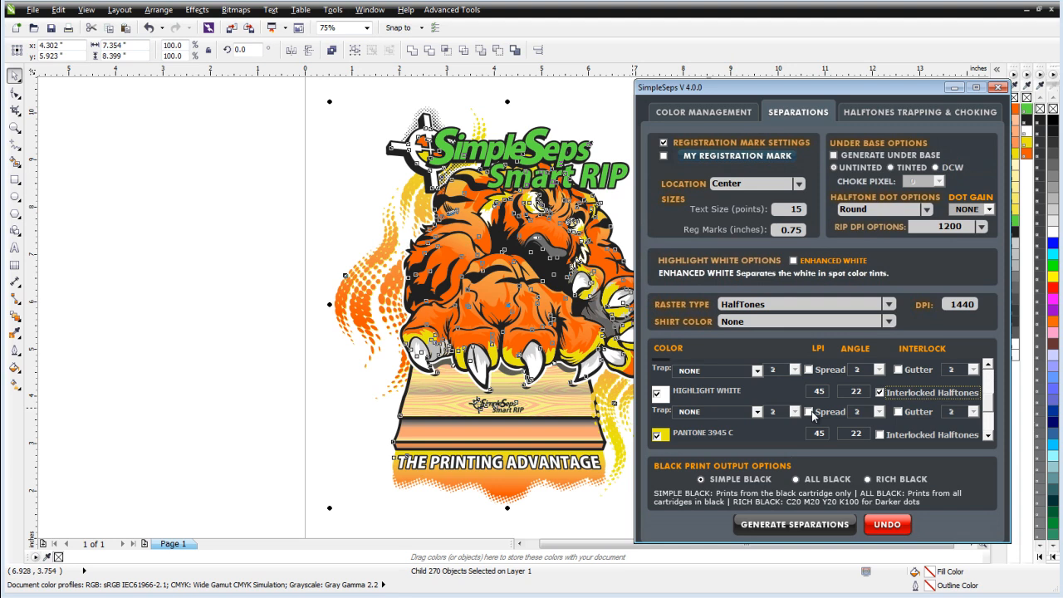
pyautogui.moveTo(790, 262)
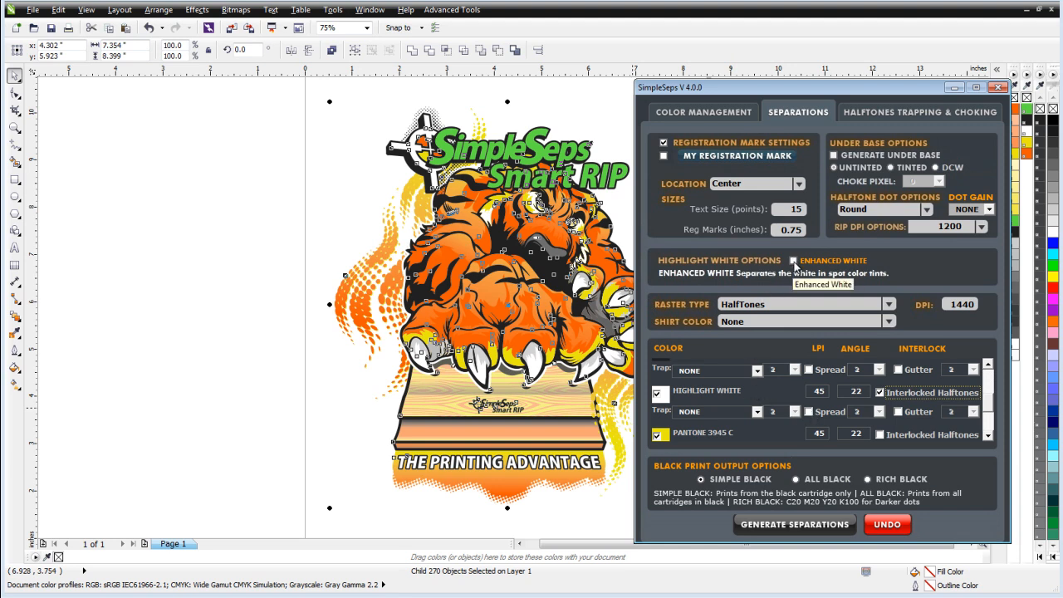
pyautogui.click(791, 260)
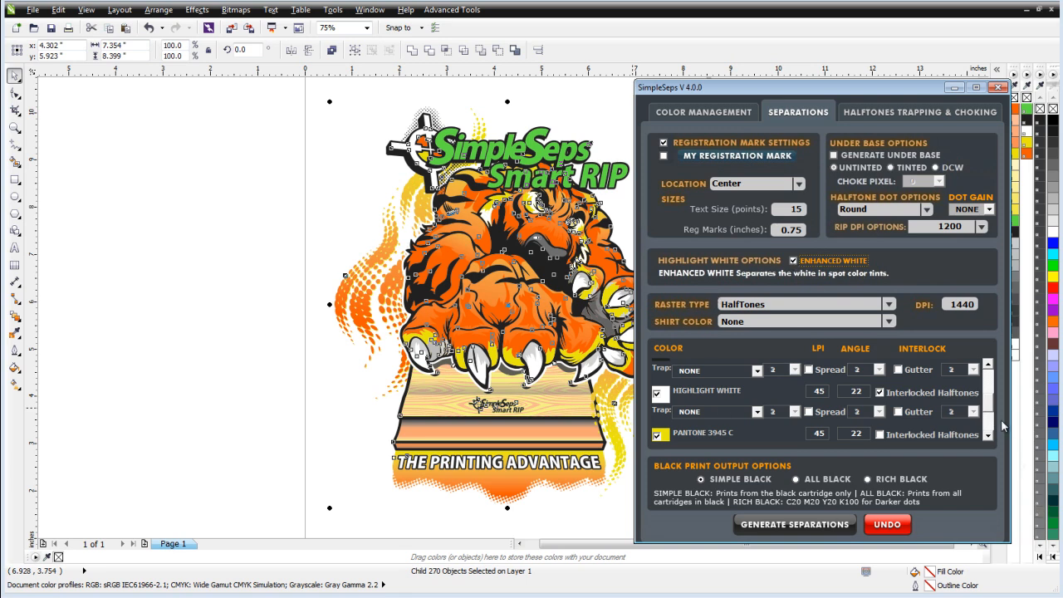
# Step: Enable Interlocked Halftones for PANTONE 1655 C in the SimpleSeps color list
pyautogui.scroll(-3)
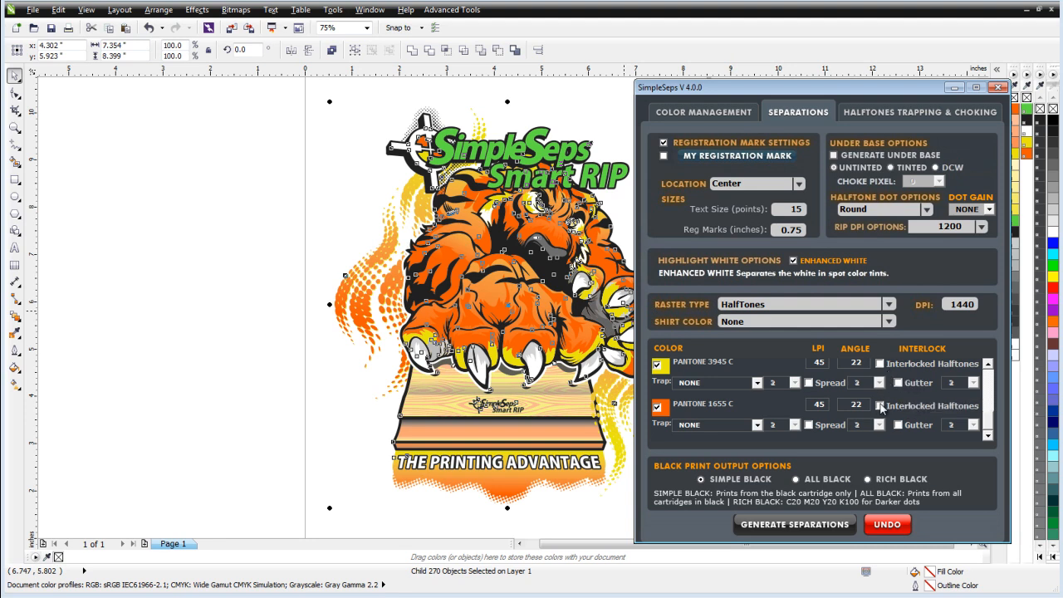
pyautogui.click(879, 405)
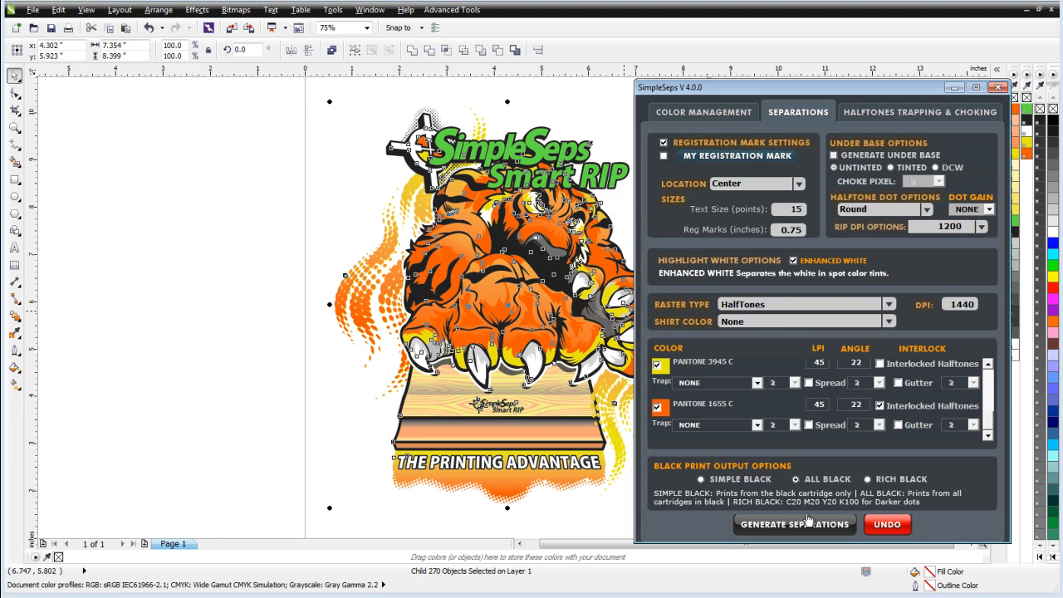
pyautogui.click(794, 524)
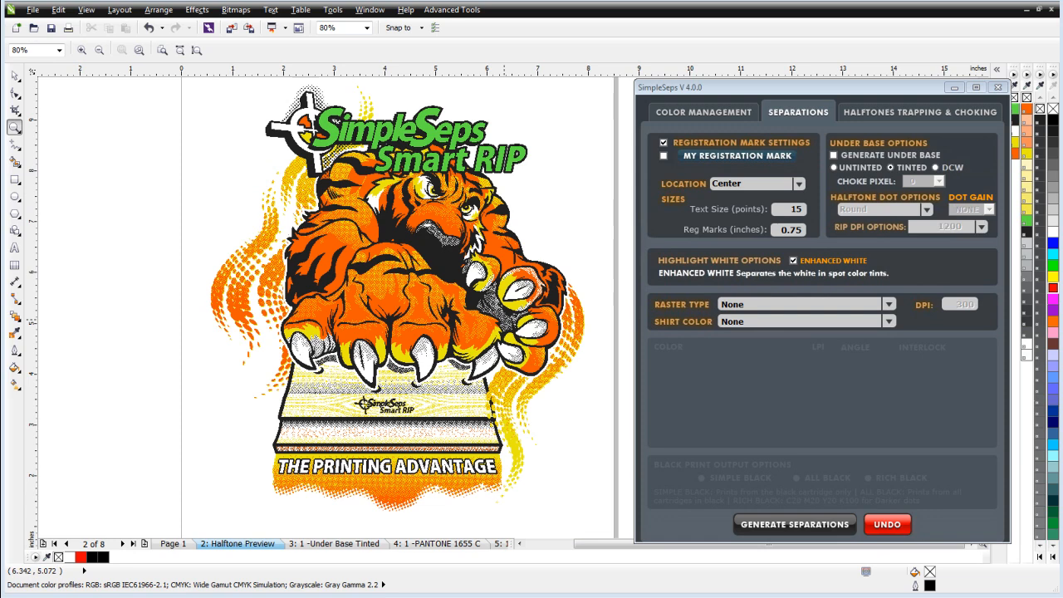
pyautogui.moveTo(387, 308)
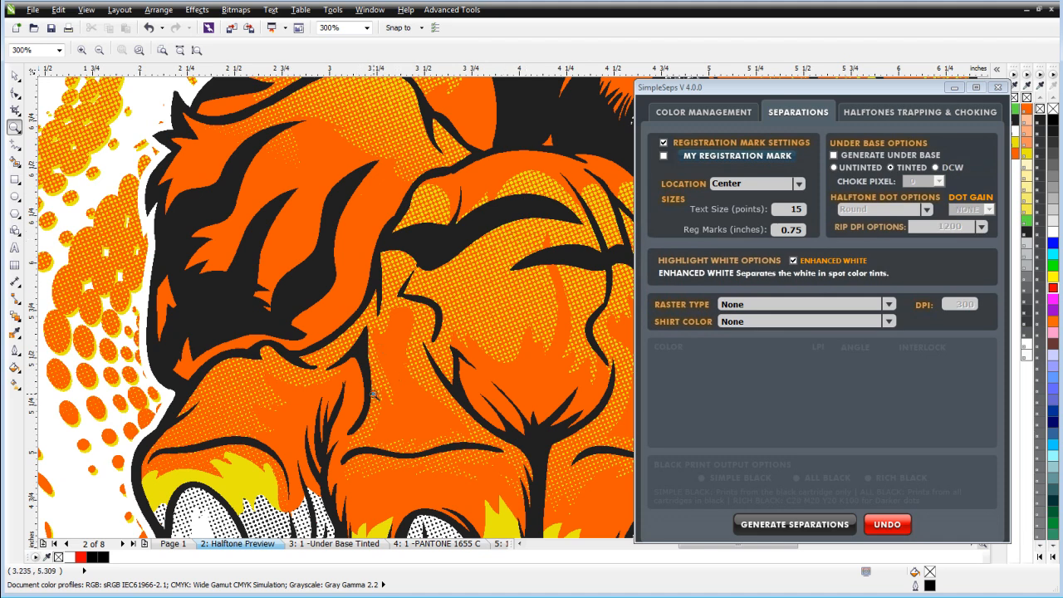
pyautogui.moveTo(424, 241); pyautogui.dragTo(565, 374)
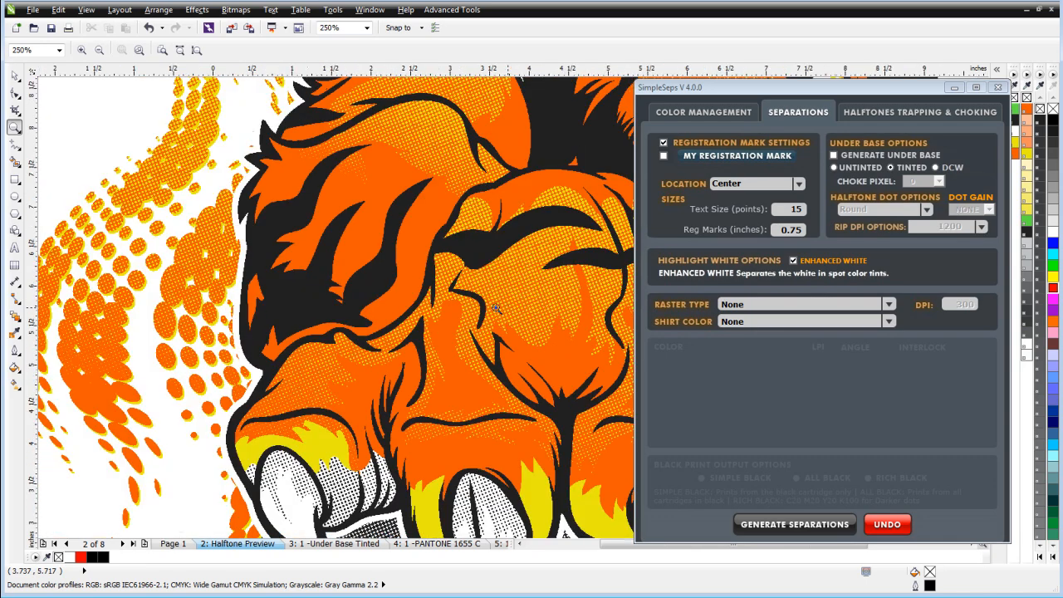
pyautogui.click(336, 544)
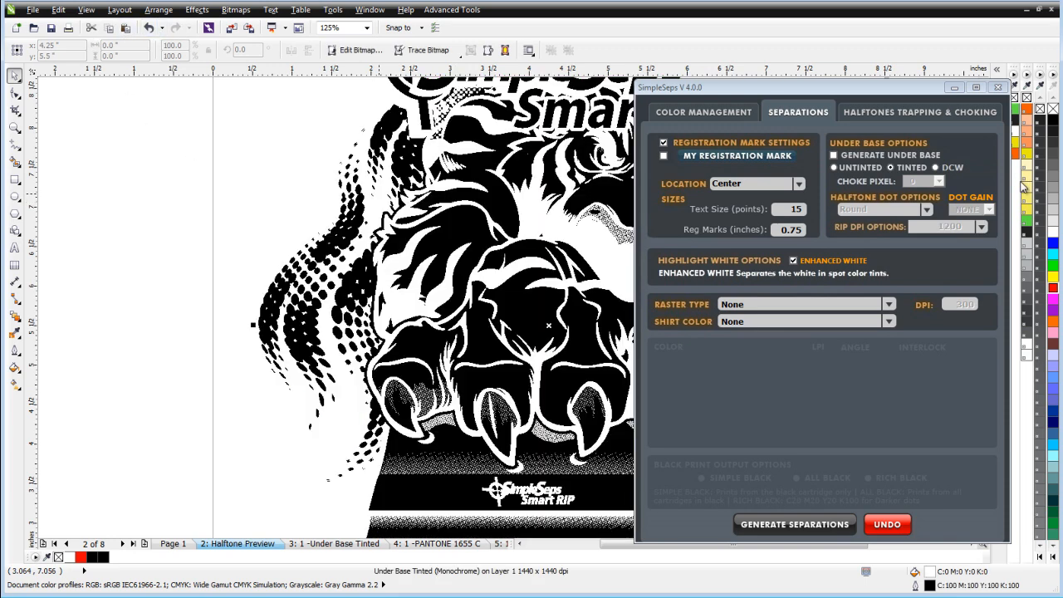
pyautogui.moveTo(1005, 155)
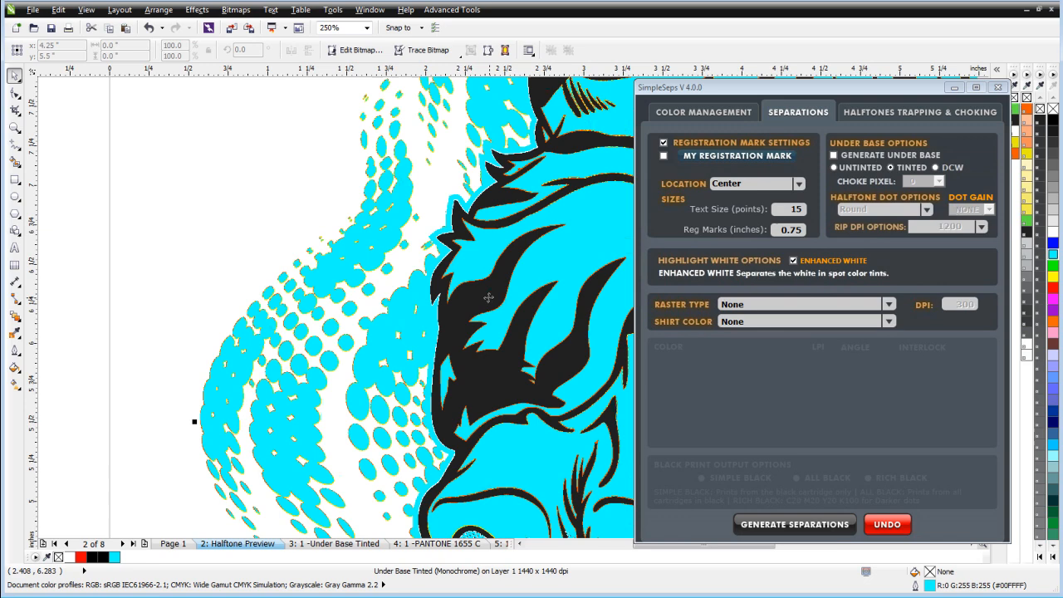
# Step: Zoom the halftone preview to 1000% to inspect the cyan underbase
pyautogui.write('1000')
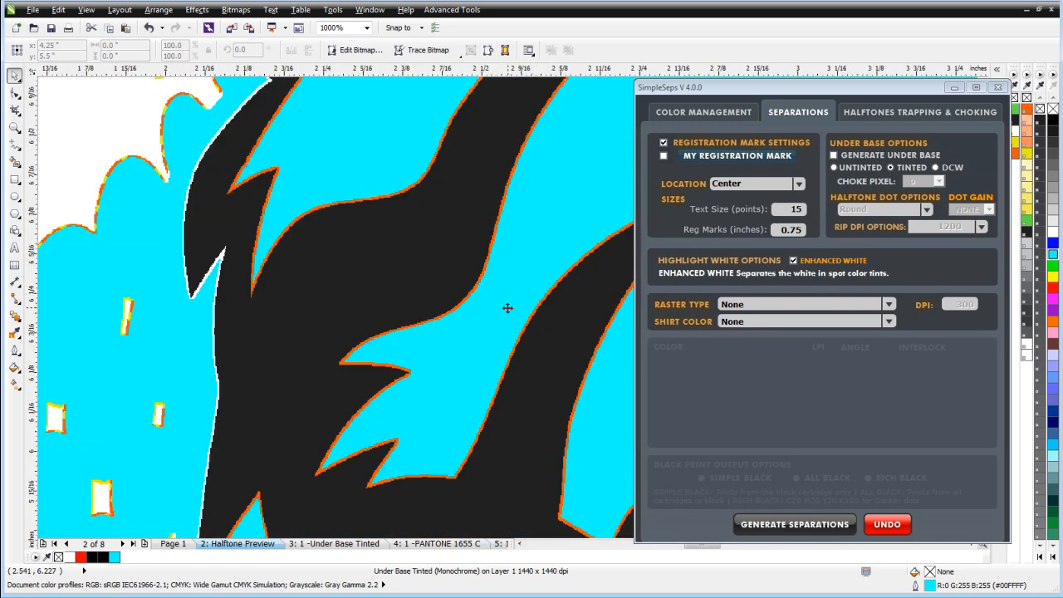
pyautogui.moveTo(418, 444)
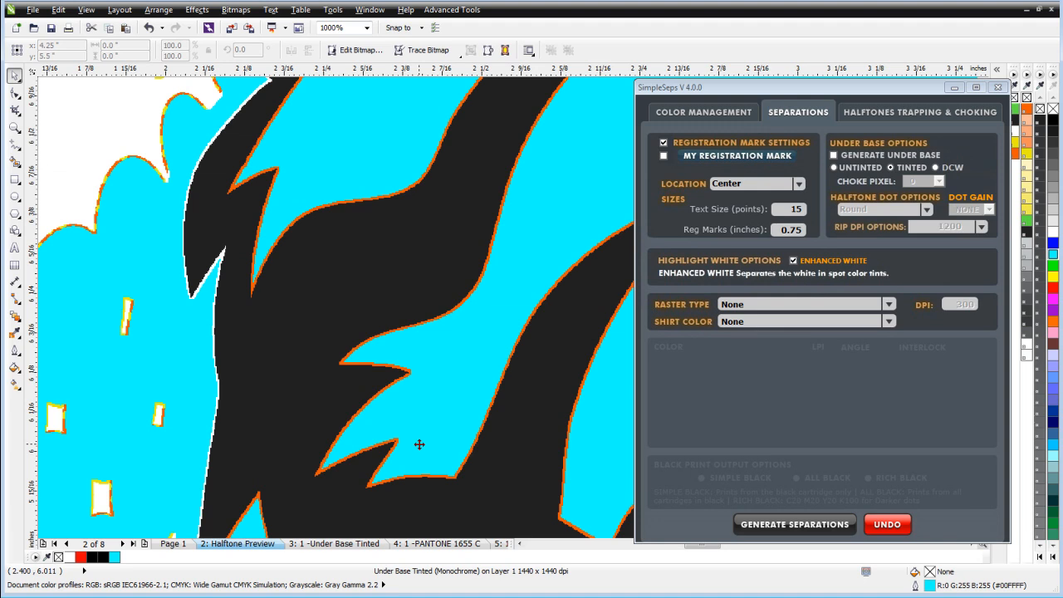
pyautogui.moveTo(457, 402)
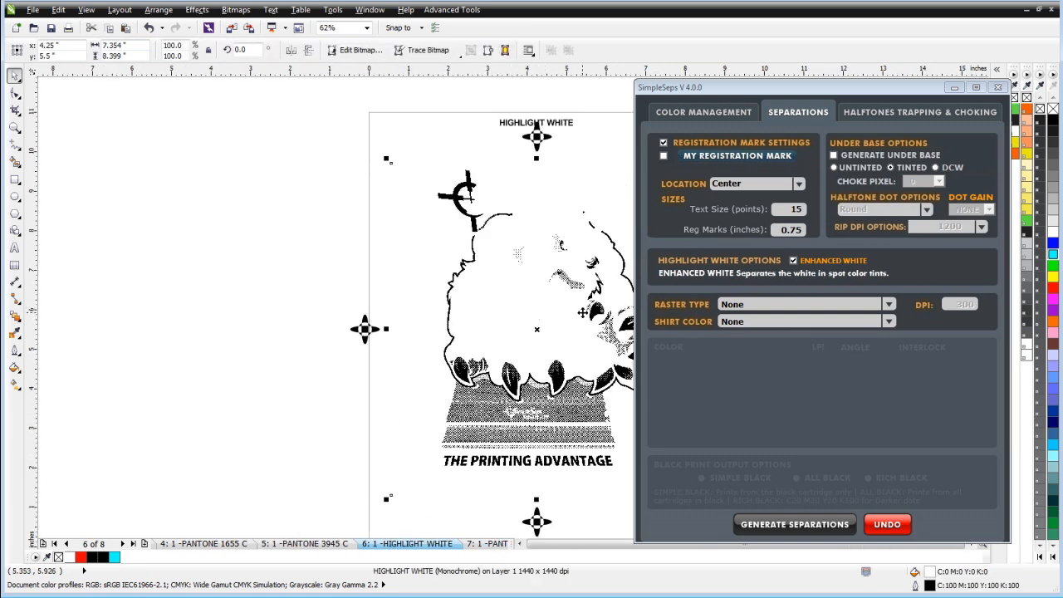
# Step: Zoom to 500% to magnify the Highlight White halftone dots
pyautogui.write('500%')
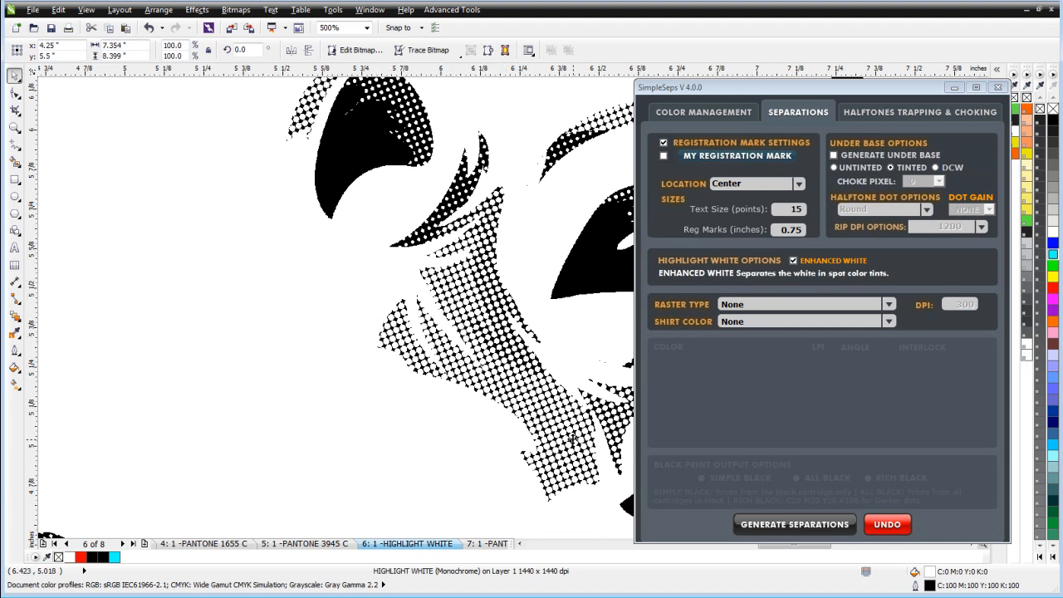
pyautogui.moveTo(516, 275)
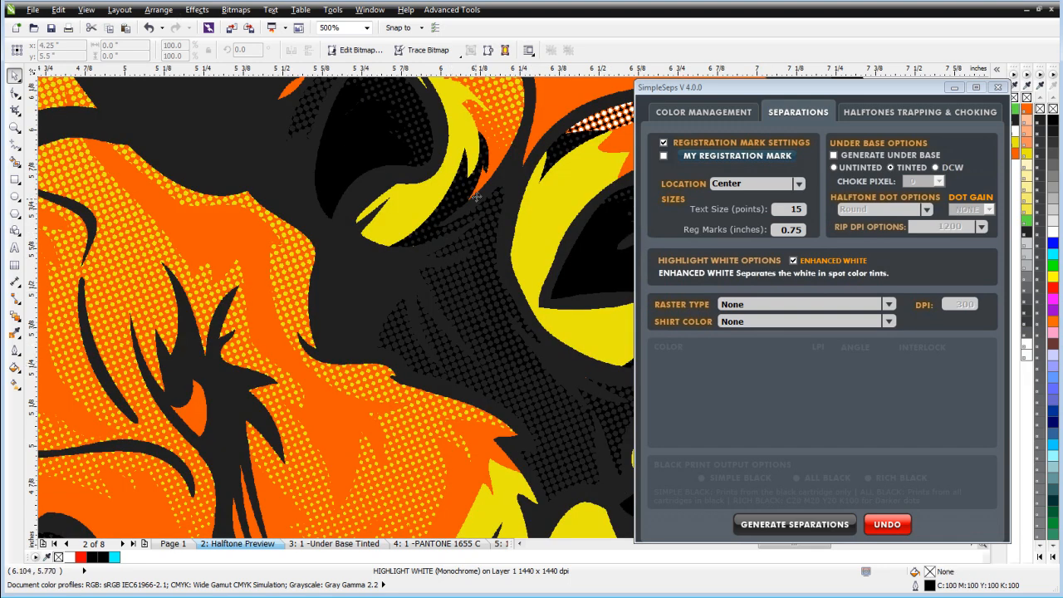
pyautogui.moveTo(490, 239)
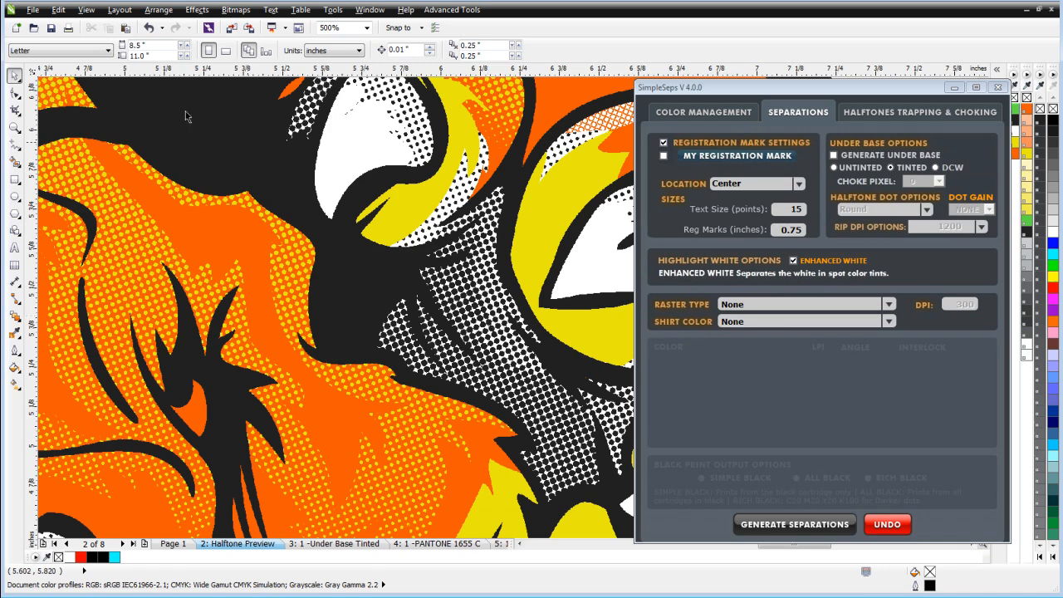
# Step: View the PANTONE 3945 C and Hexachrome Black C pages at 1000% zoom
pyautogui.click(440, 544)
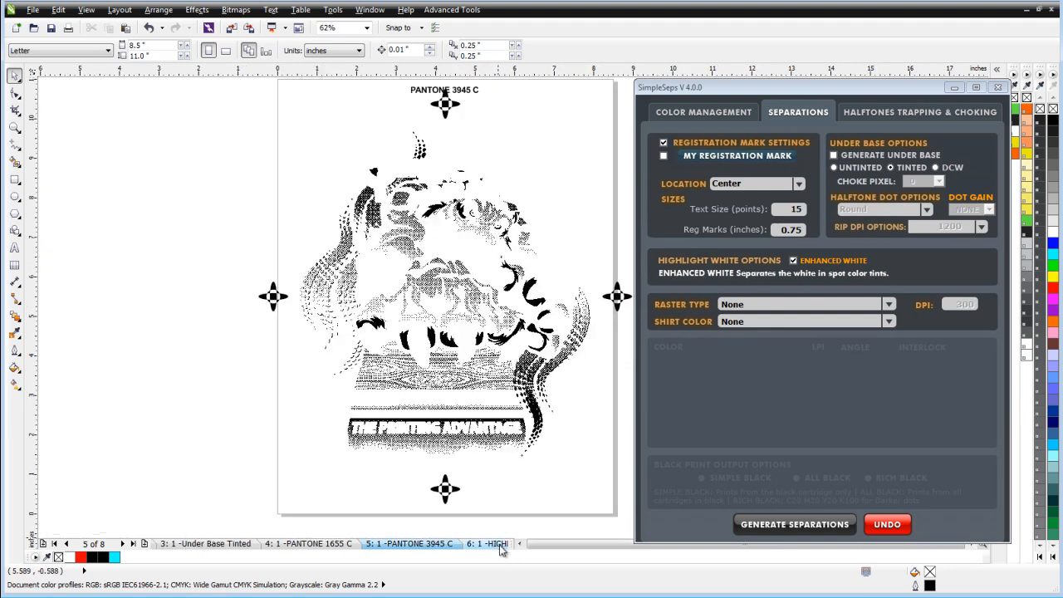
pyautogui.click(500, 544)
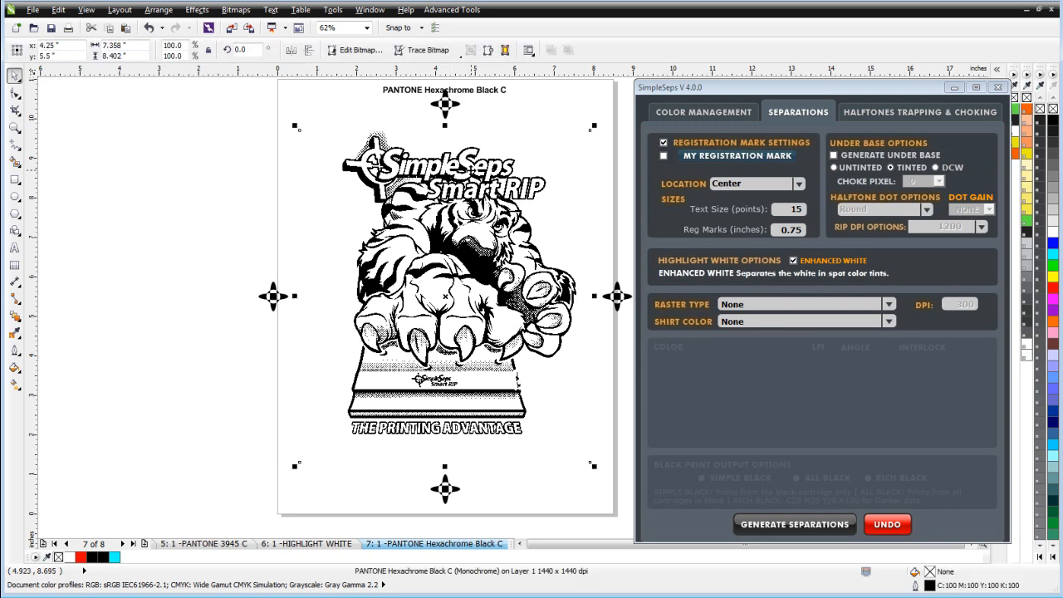
pyautogui.write('1000%')
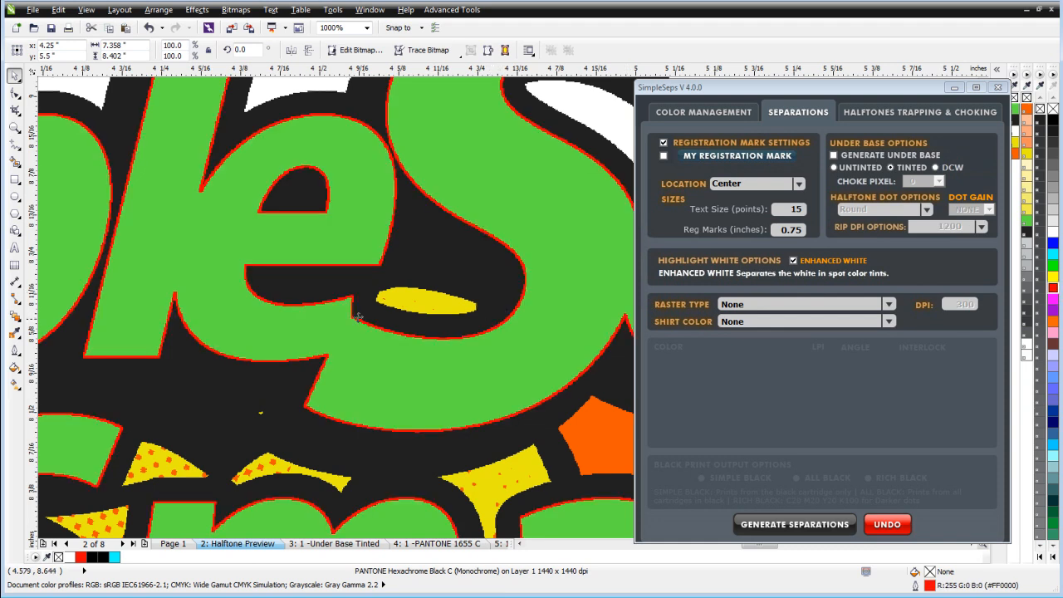
pyautogui.moveTo(466, 349)
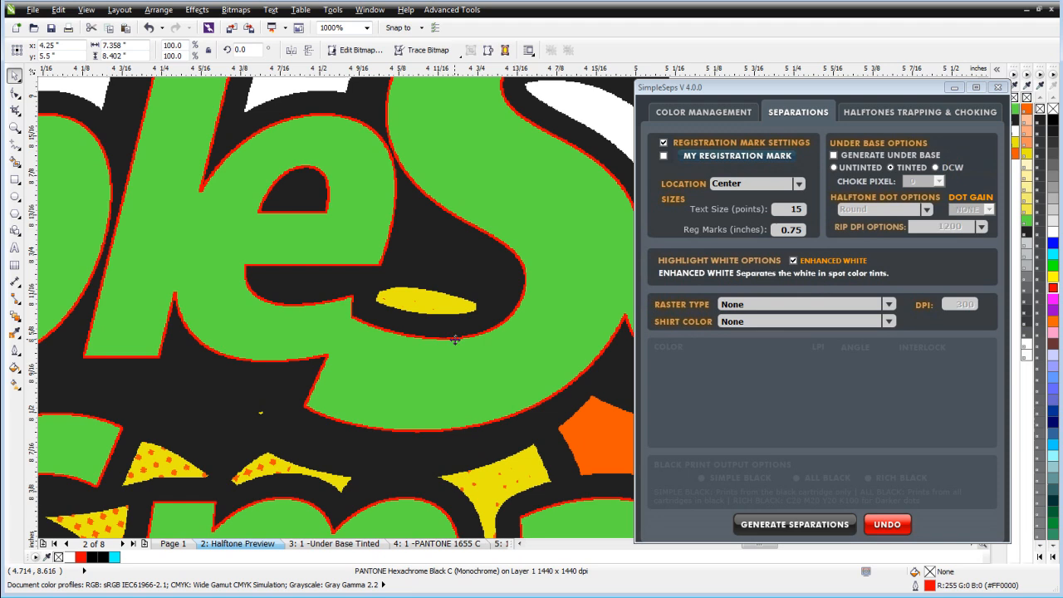
pyautogui.moveTo(847, 68)
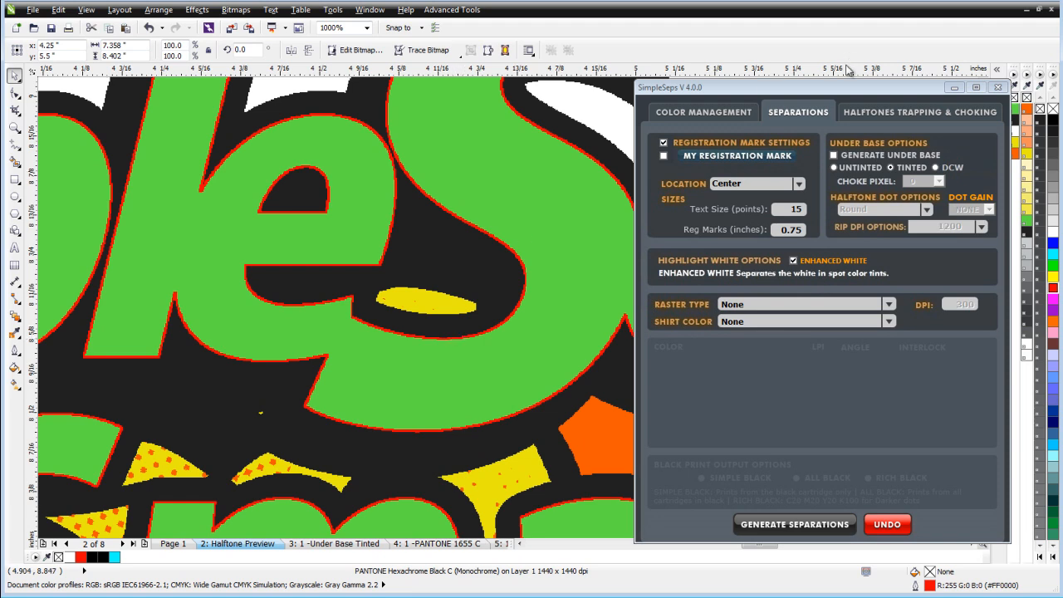
pyautogui.moveTo(826, 307)
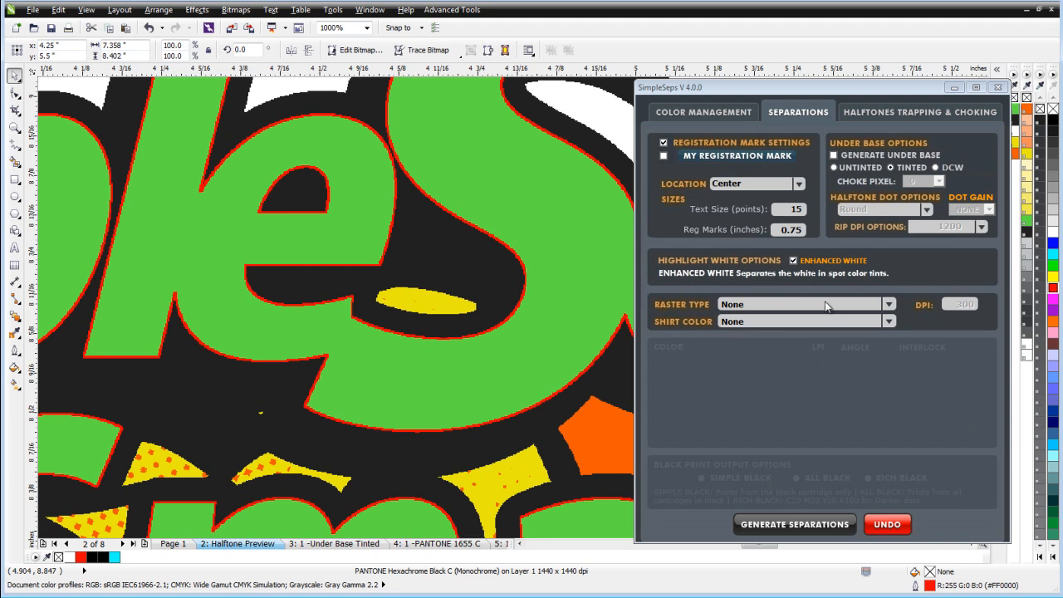